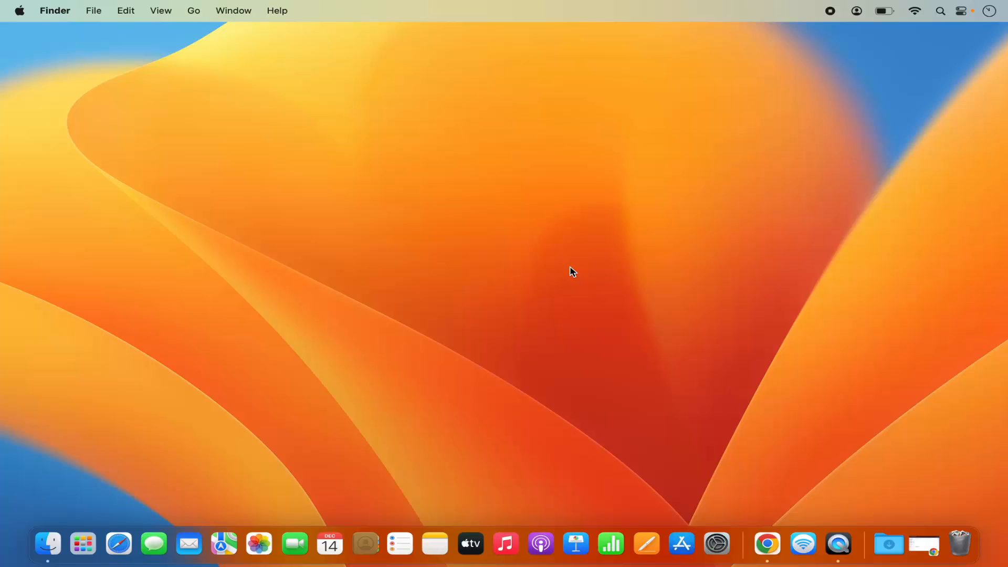
{"action": "mouse_move", "coordinate": [621, 326]}
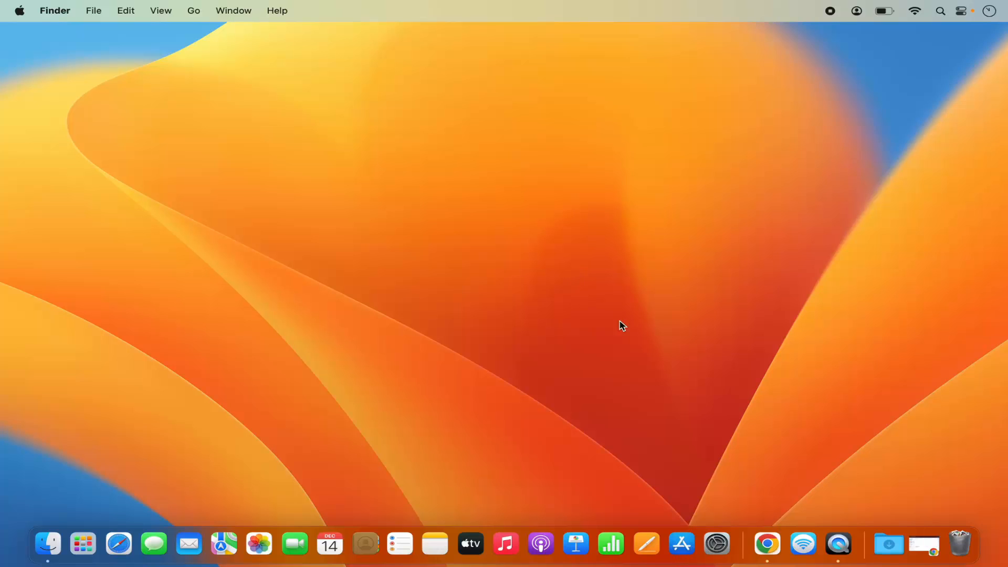
{"action": "mouse_move", "coordinate": [767, 545]}
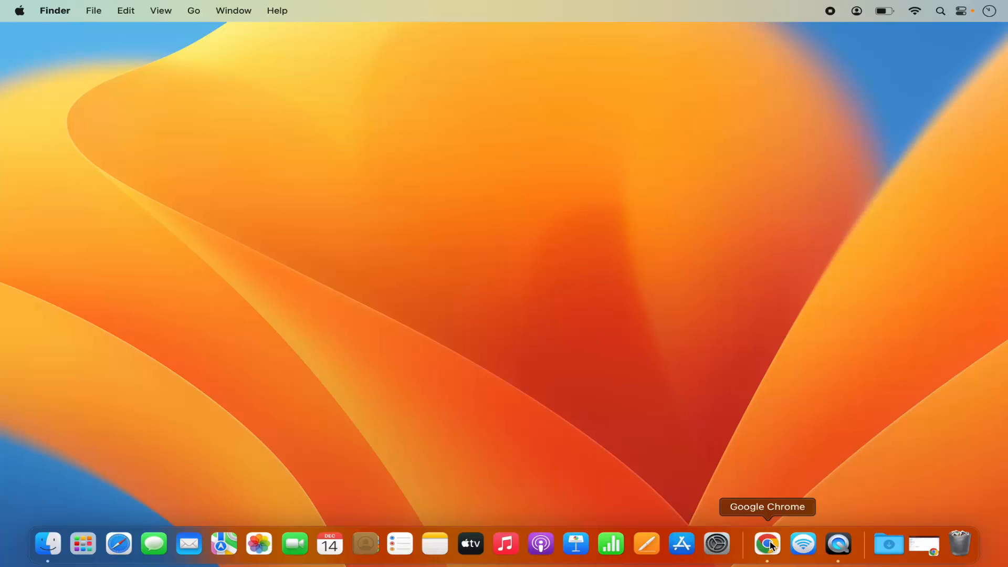
- Bring up Chrome from the Dock, showing Gmail's empty Snoozed folder
{"action": "left_click", "coordinate": [768, 544]}
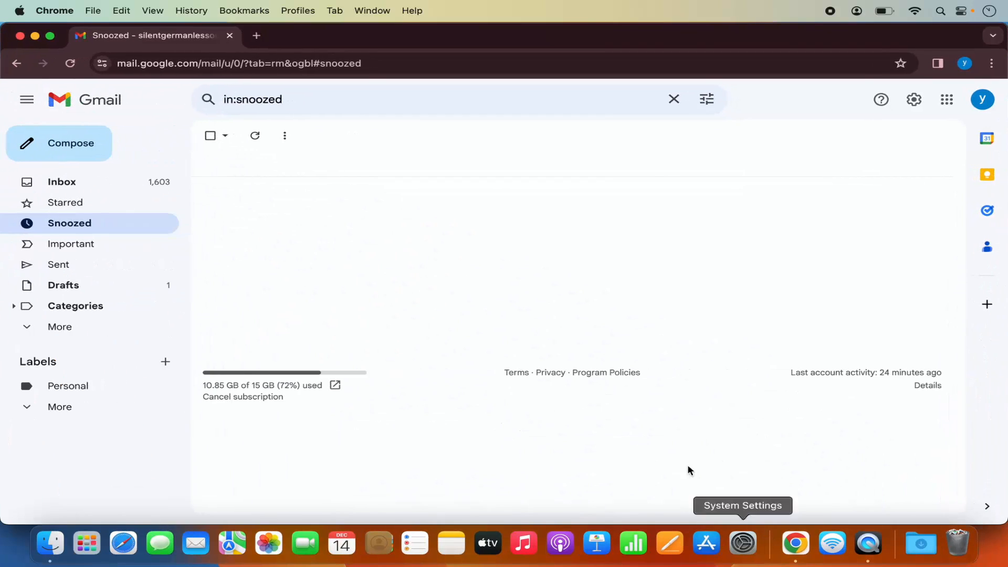
{"action": "mouse_move", "coordinate": [275, 86]}
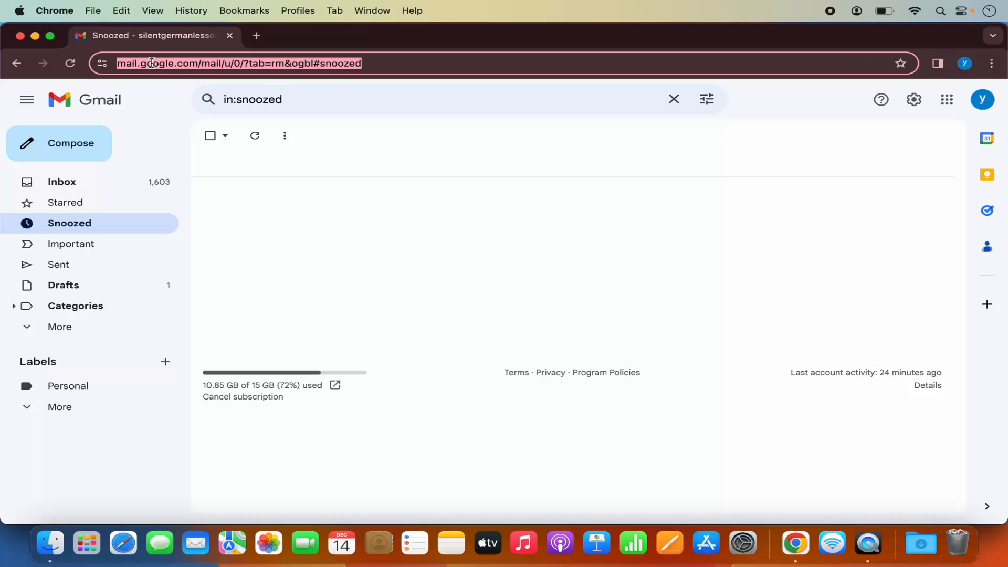
{"action": "mouse_move", "coordinate": [388, 191]}
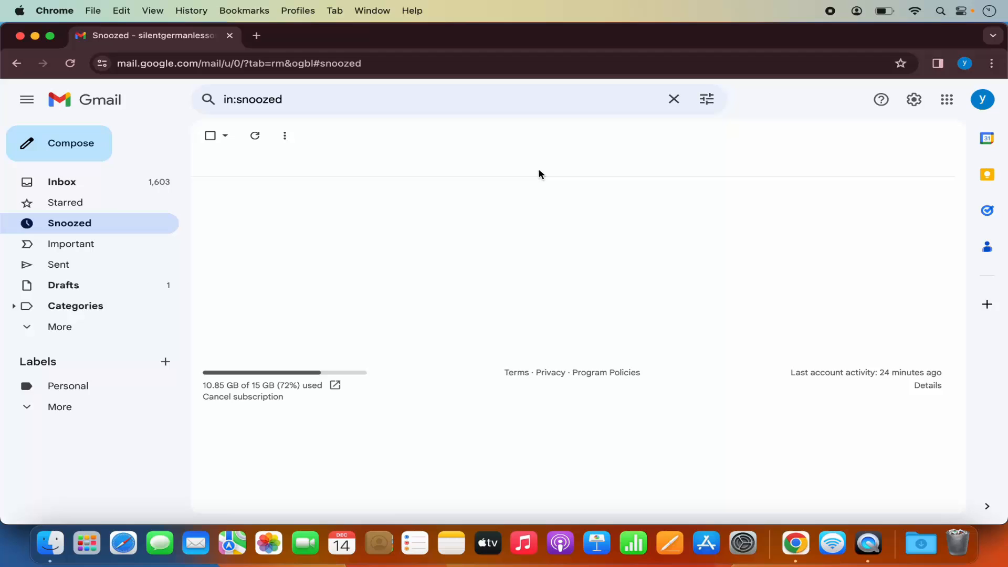
{"action": "mouse_move", "coordinate": [992, 63]}
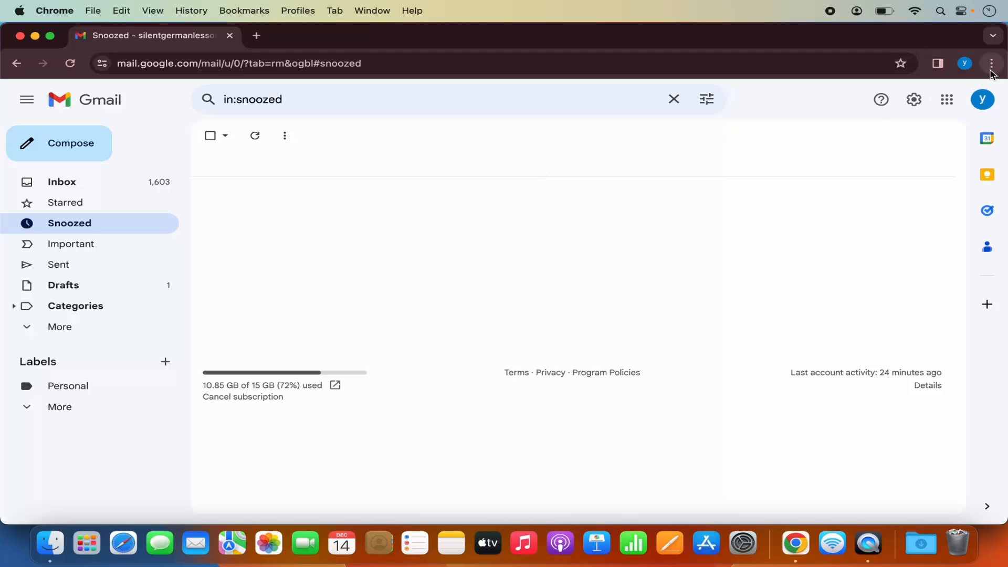
{"action": "mouse_move", "coordinate": [992, 63]}
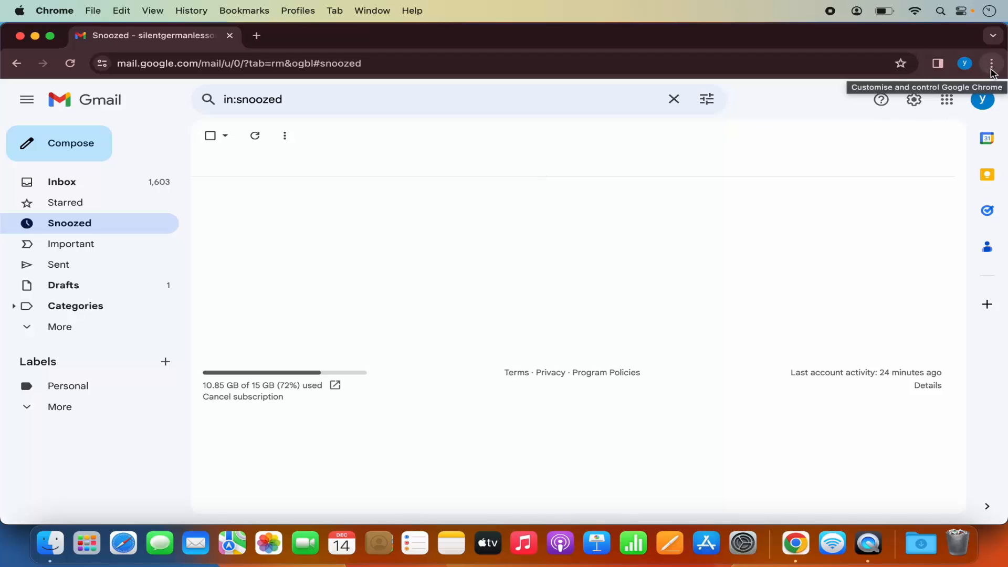
- Open Chrome's main menu to reach its save and share options for Gmail
{"action": "left_click", "coordinate": [992, 63]}
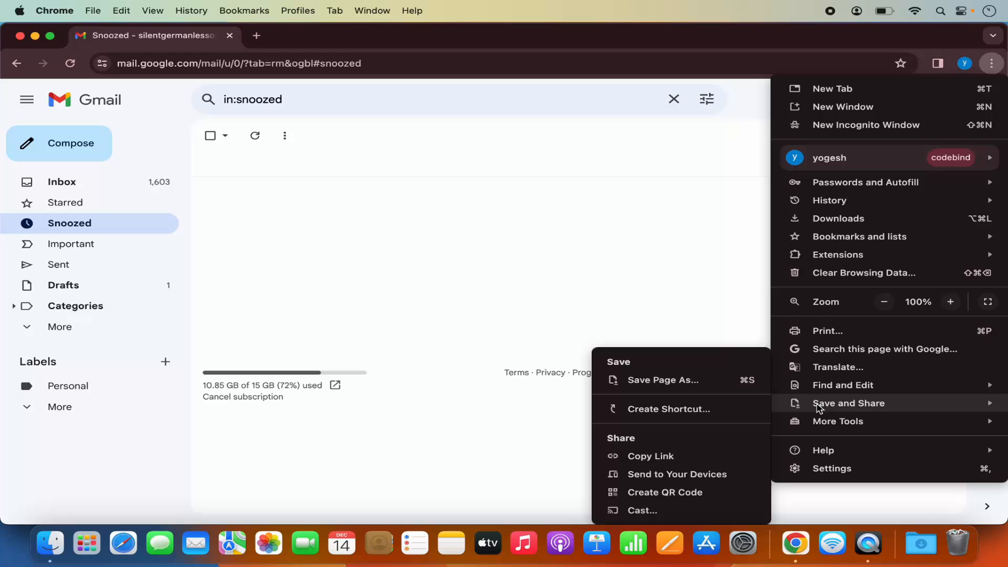
{"action": "mouse_move", "coordinate": [669, 409]}
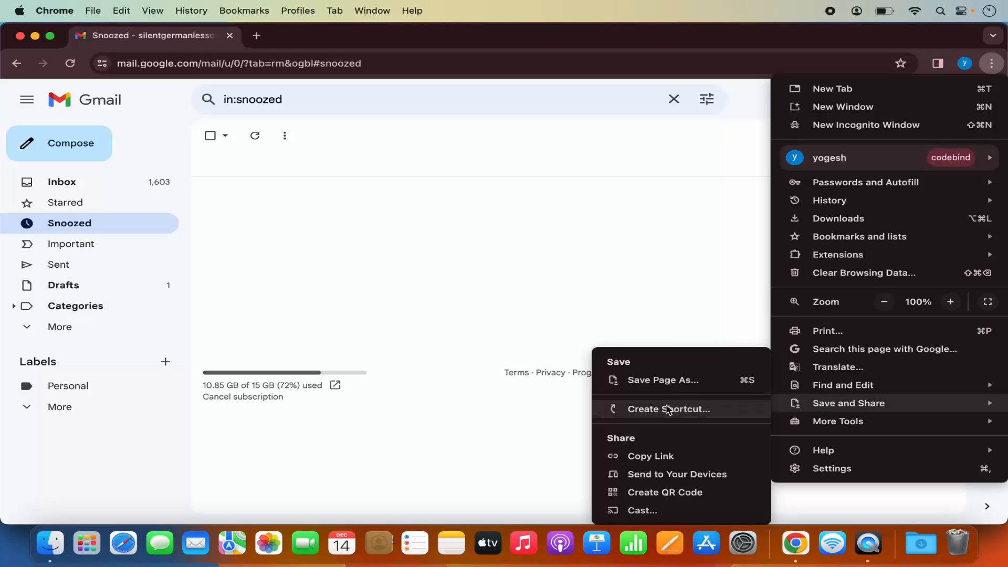
{"action": "mouse_move", "coordinate": [655, 416]}
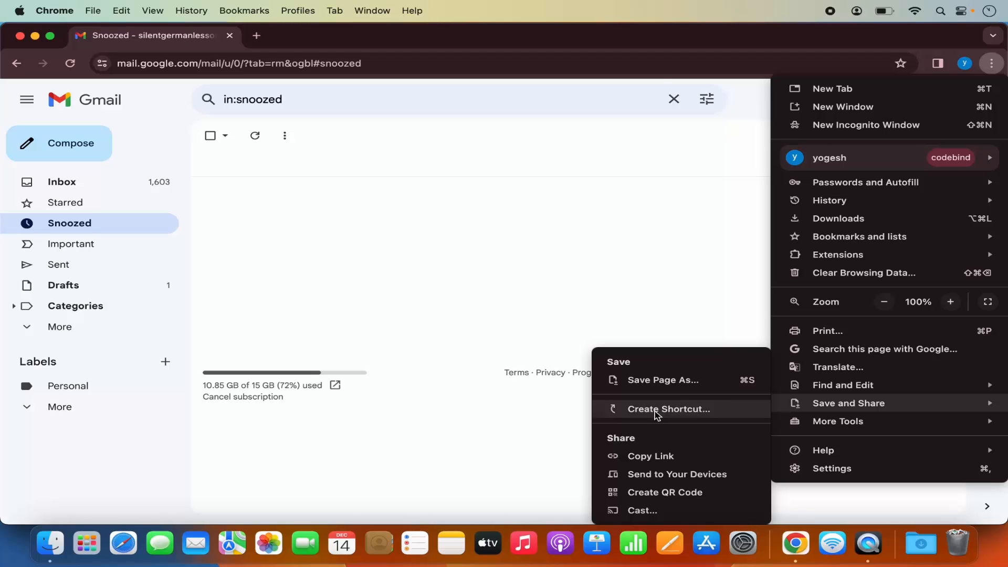
- Create a 'Gmail' shortcut with Open as window enabled
{"action": "left_click", "coordinate": [669, 409]}
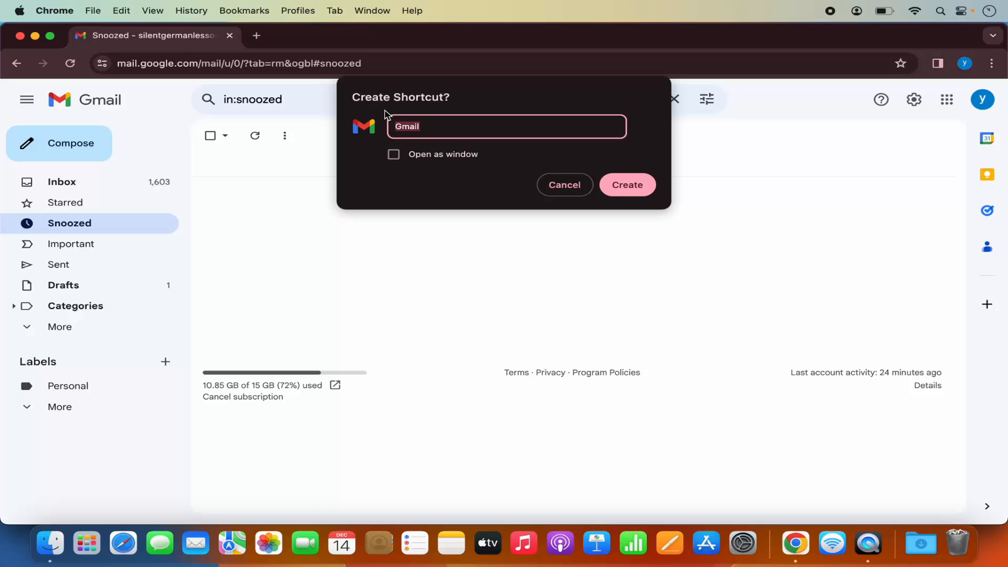
{"action": "mouse_move", "coordinate": [179, 62]}
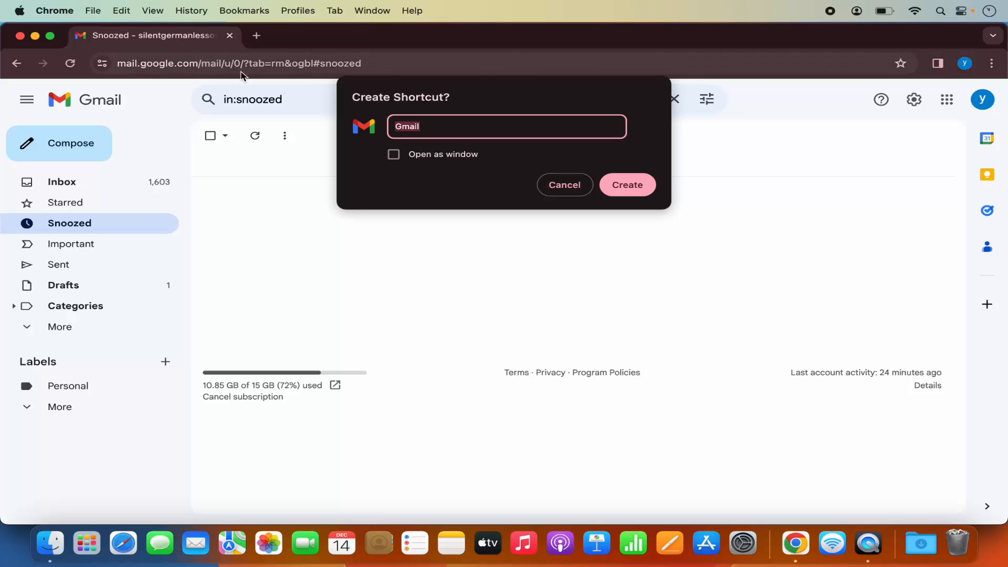
{"action": "mouse_move", "coordinate": [939, 80]}
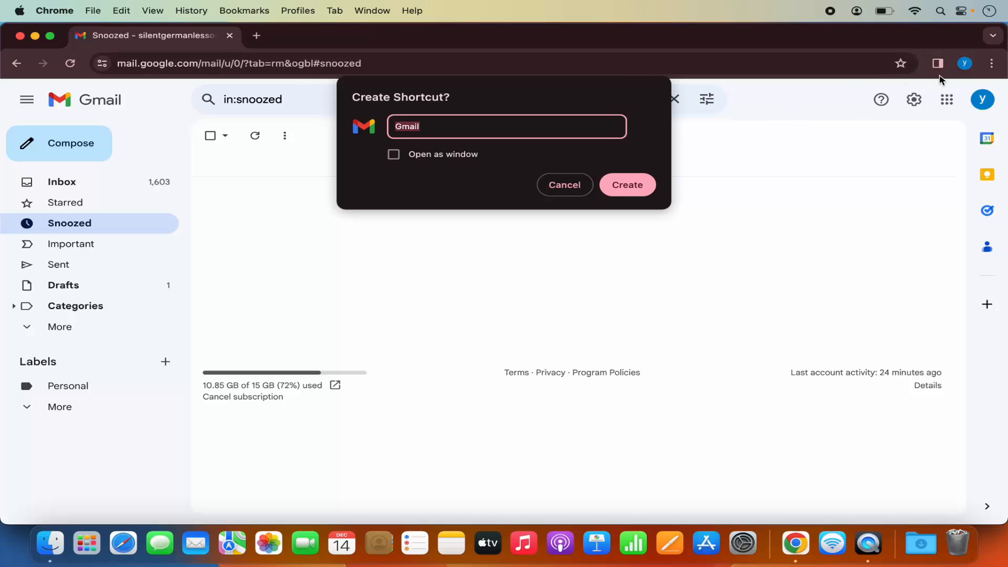
{"action": "mouse_move", "coordinate": [608, 105]}
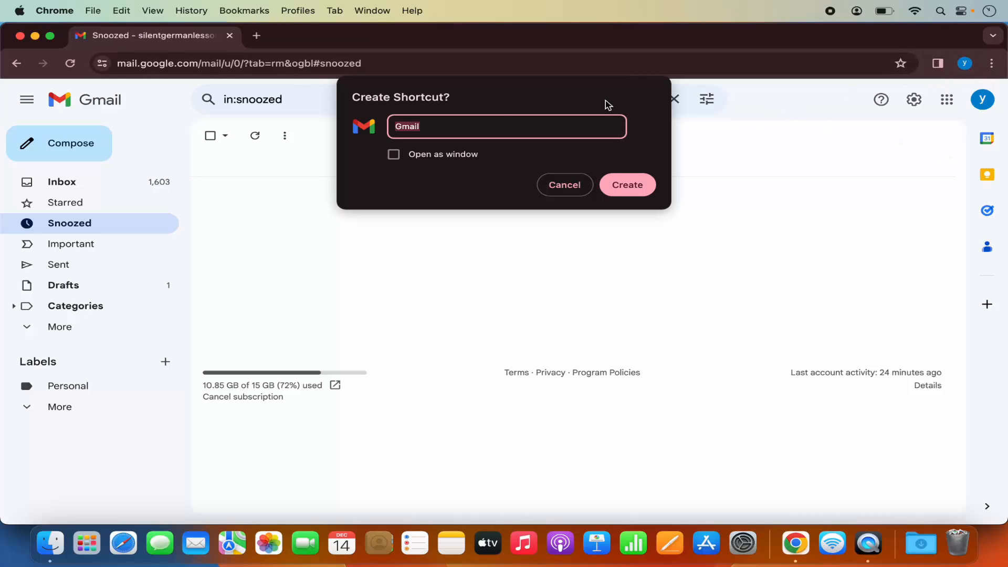
{"action": "mouse_move", "coordinate": [404, 126]}
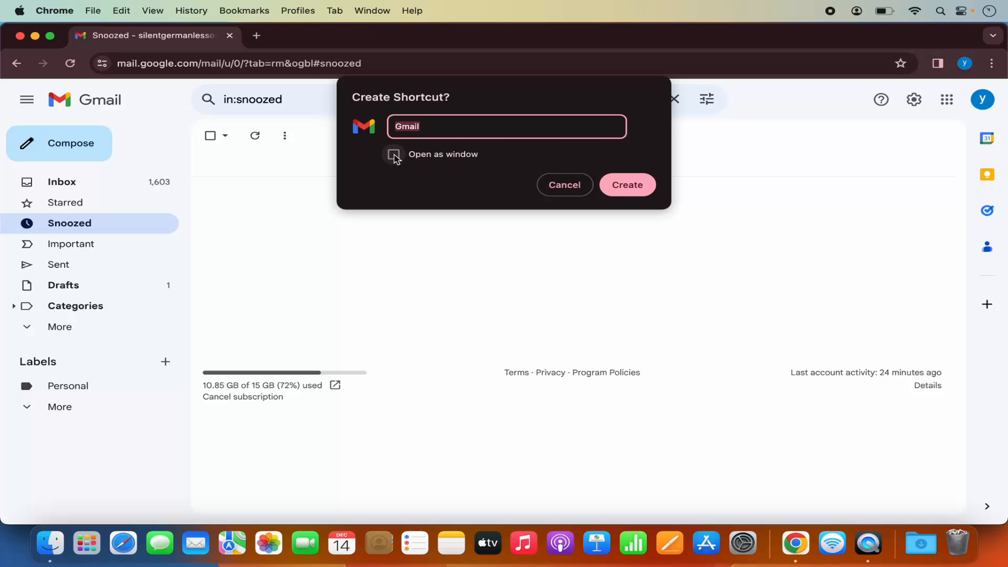
{"action": "left_click", "coordinate": [393, 154]}
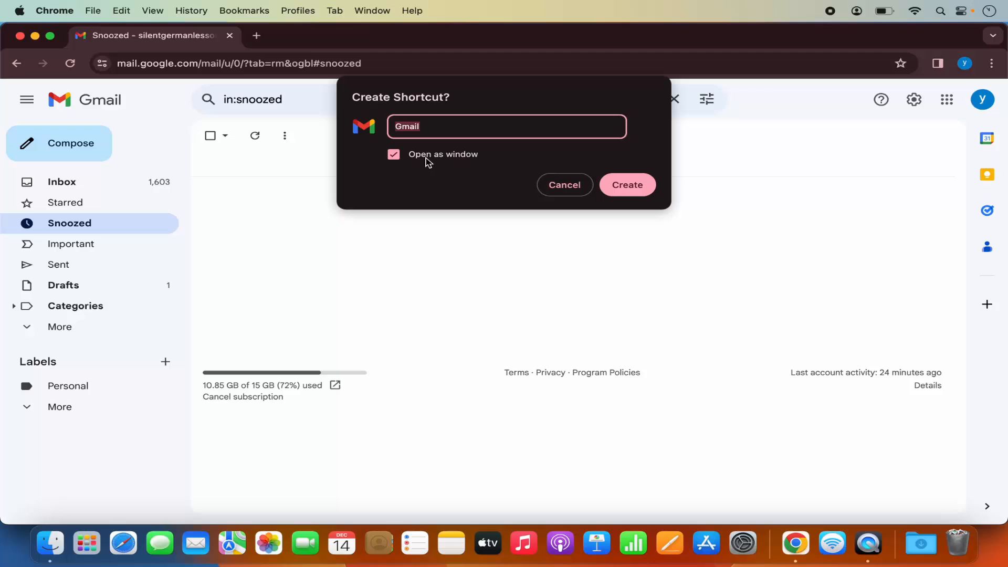
{"action": "mouse_move", "coordinate": [591, 166]}
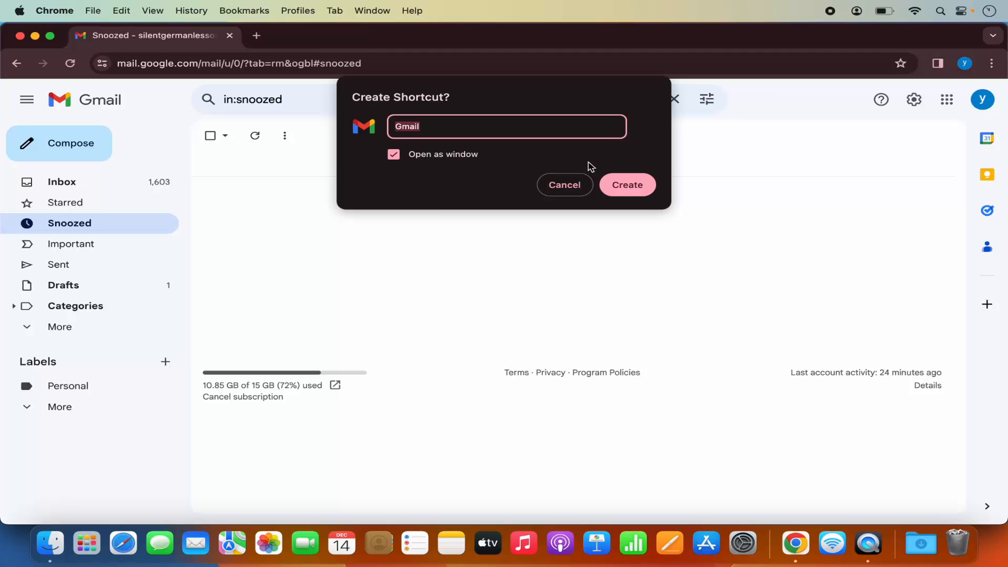
{"action": "left_click", "coordinate": [626, 186]}
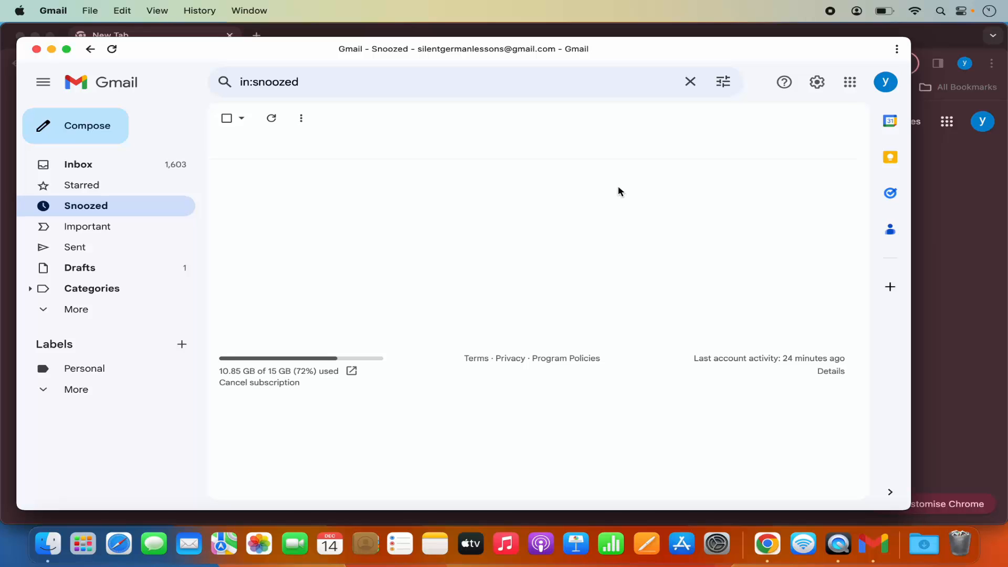
{"action": "mouse_move", "coordinate": [338, 56]}
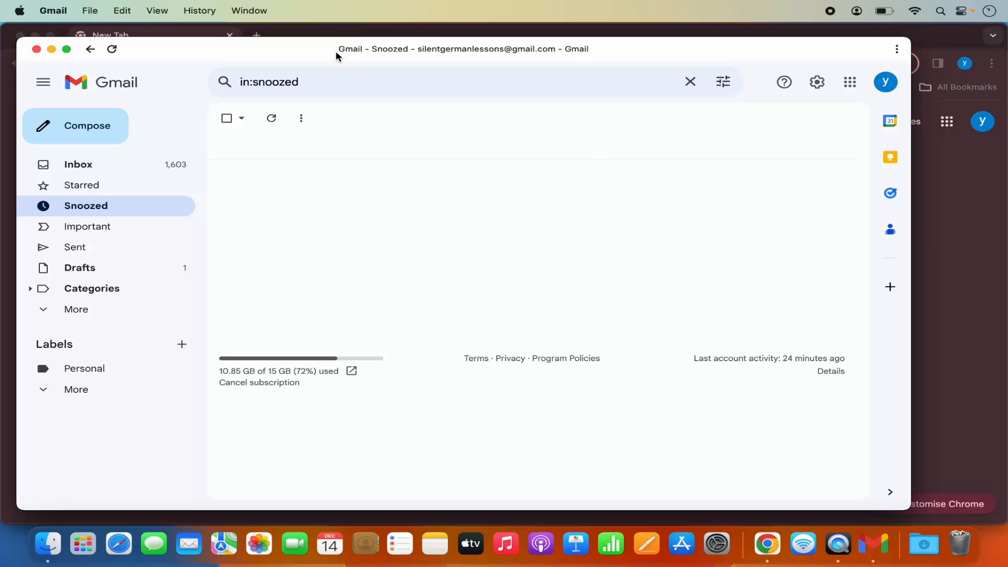
{"action": "mouse_move", "coordinate": [379, 57]}
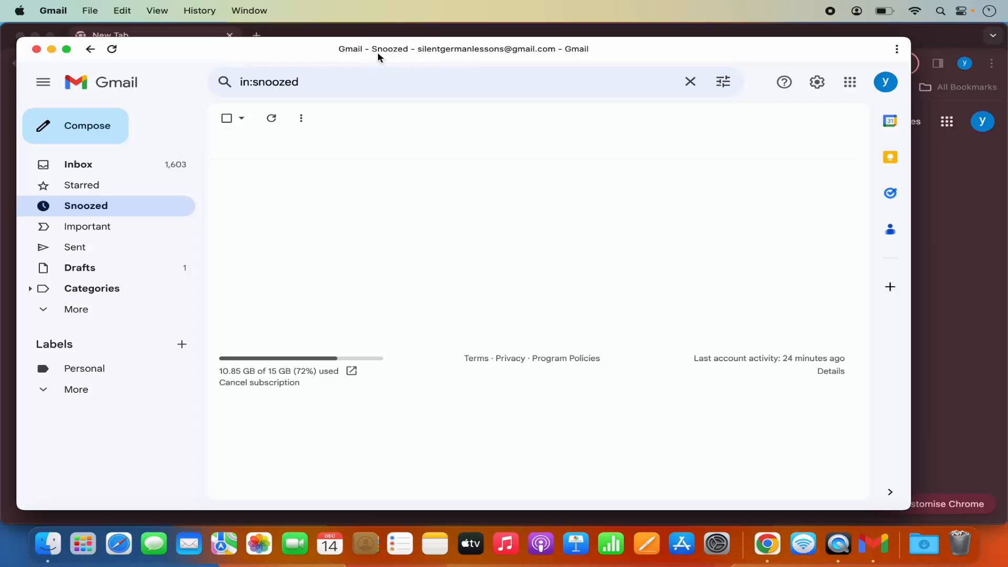
{"action": "mouse_move", "coordinate": [362, 58]}
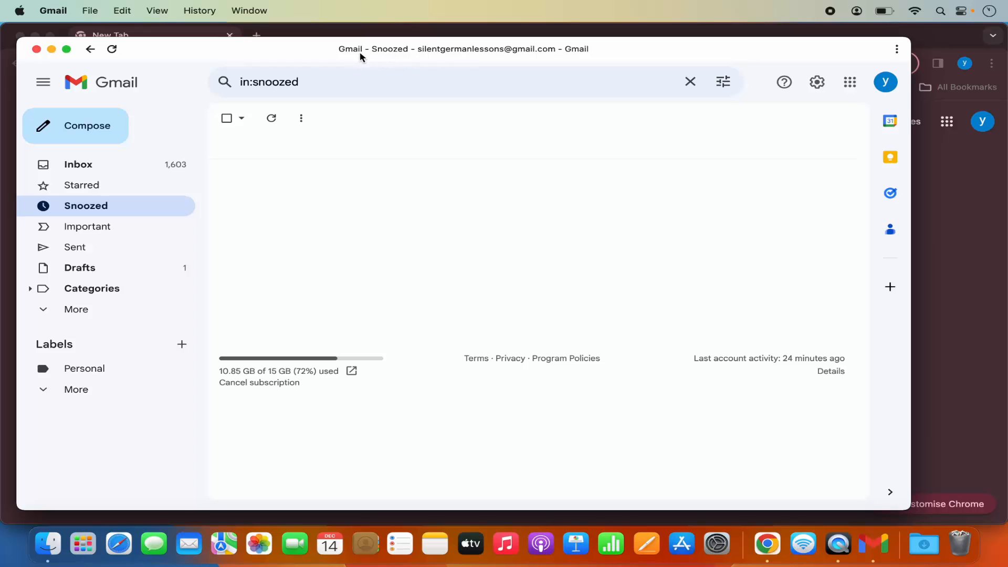
{"action": "mouse_move", "coordinate": [484, 147]}
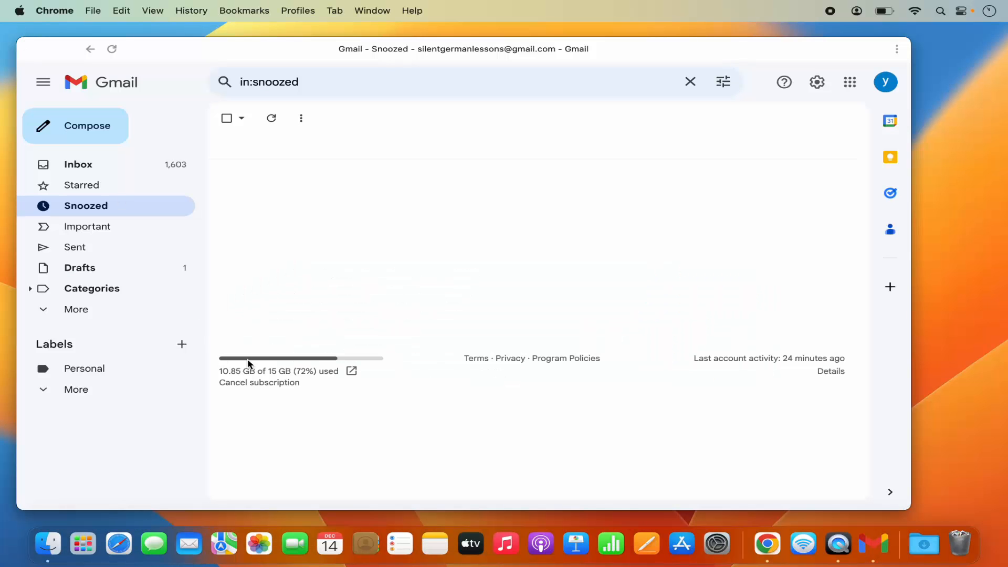
{"action": "mouse_move", "coordinate": [766, 543]}
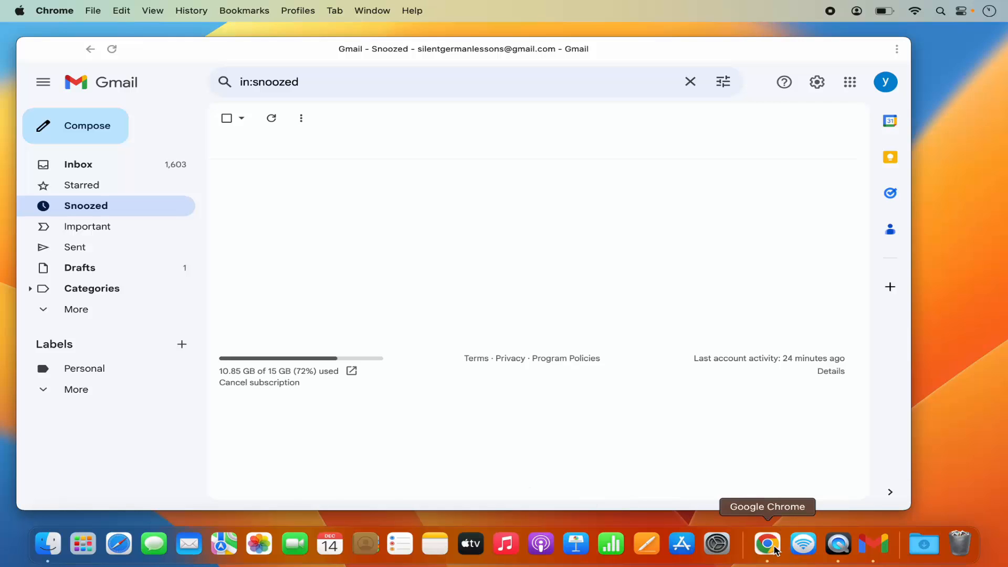
- Quit Google Chrome from its Dock icon menu
{"action": "right_click", "coordinate": [767, 546]}
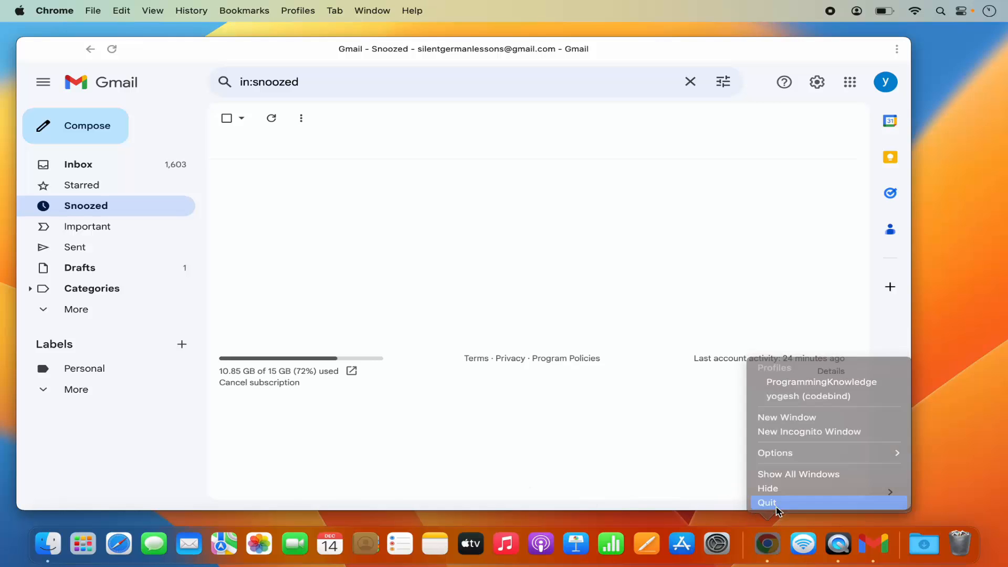
{"action": "left_click", "coordinate": [767, 502]}
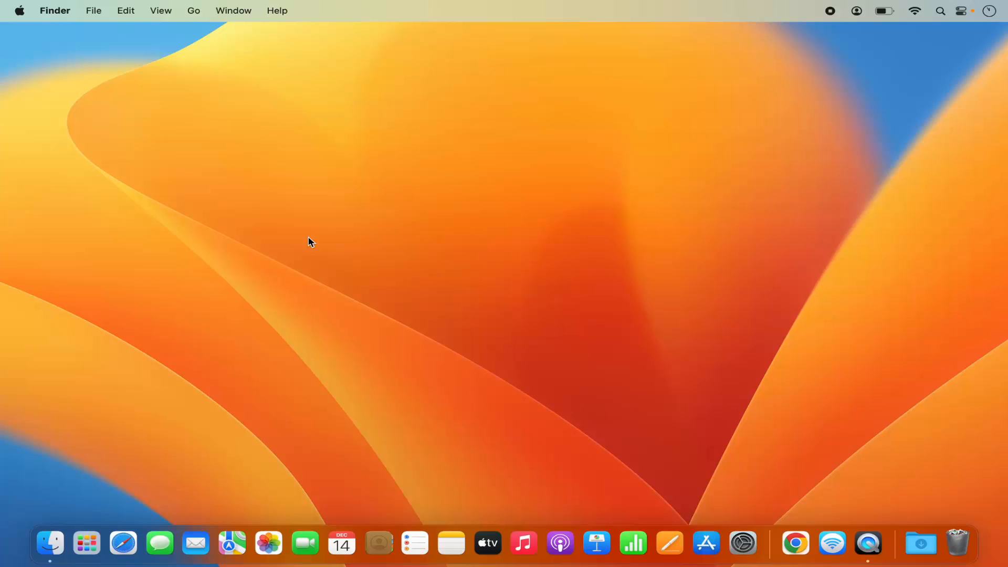
{"action": "mouse_move", "coordinate": [97, 518]}
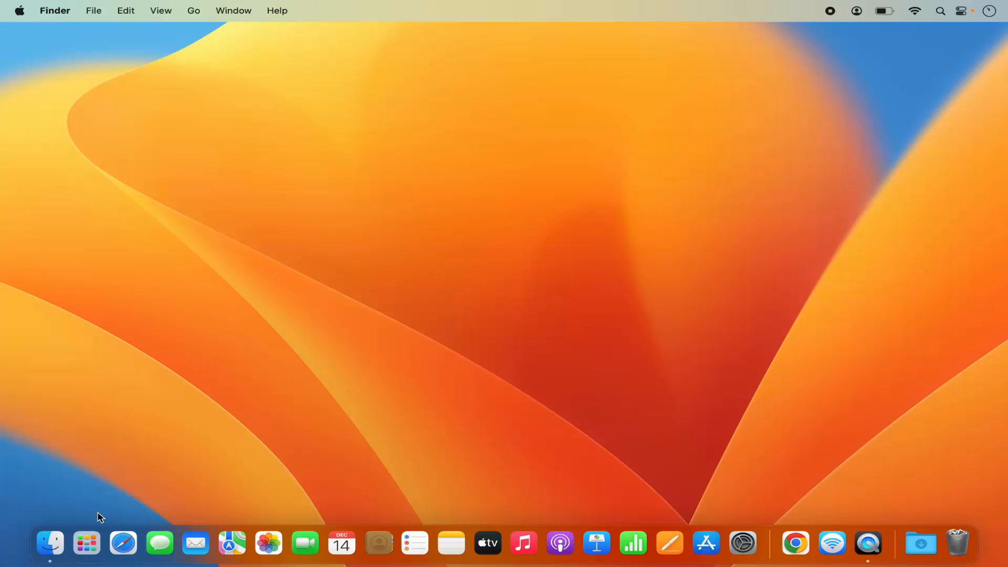
{"action": "mouse_move", "coordinate": [87, 544]}
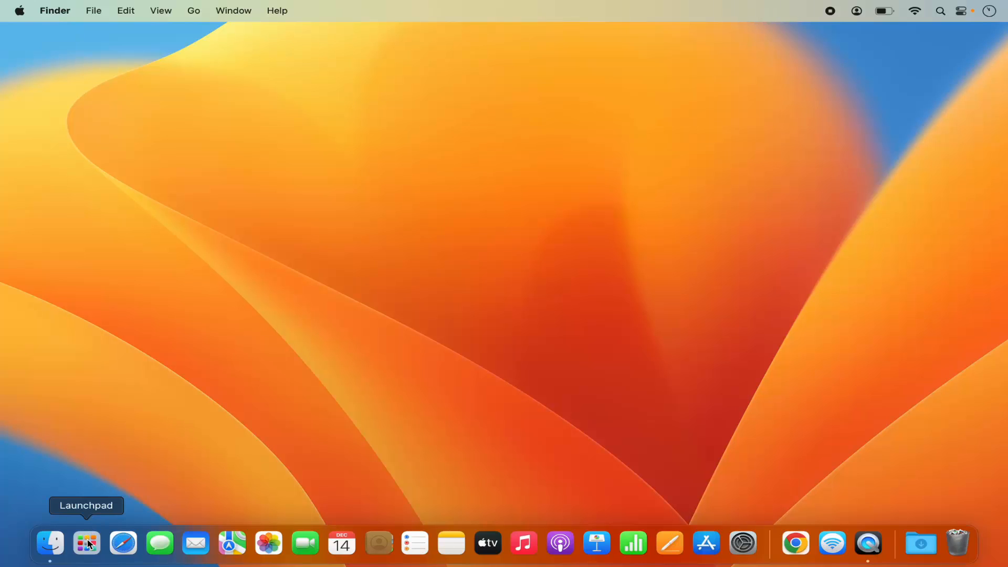
- Search Launchpad for 'gmail' to find the Gmail app
{"action": "left_click", "coordinate": [86, 544]}
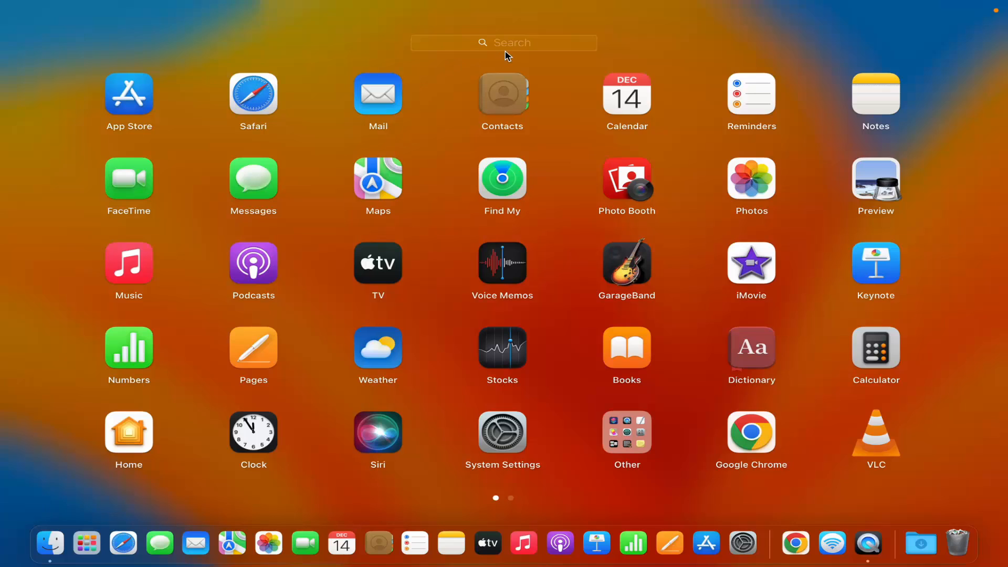
{"action": "type", "text": "gmail"}
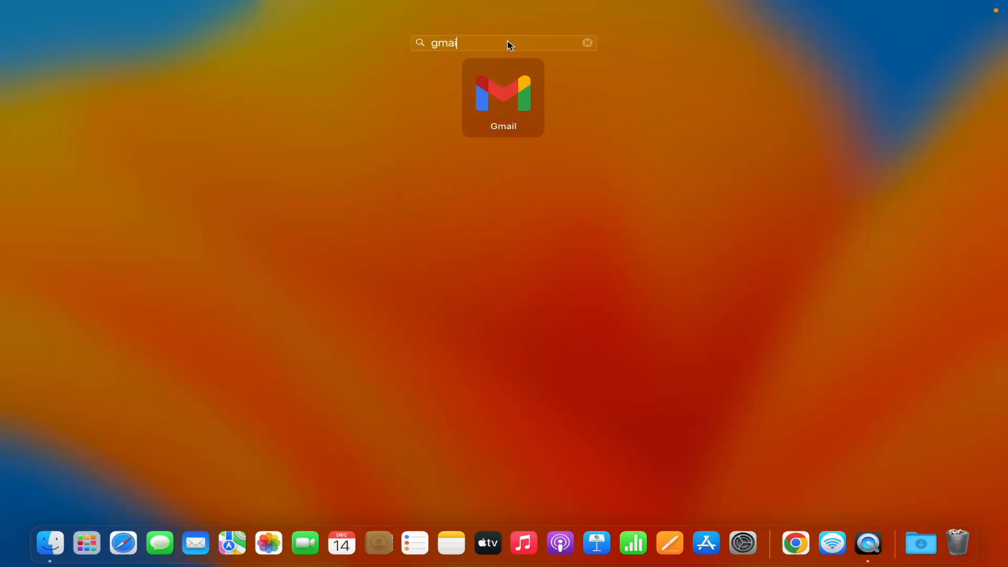
{"action": "mouse_move", "coordinate": [519, 114]}
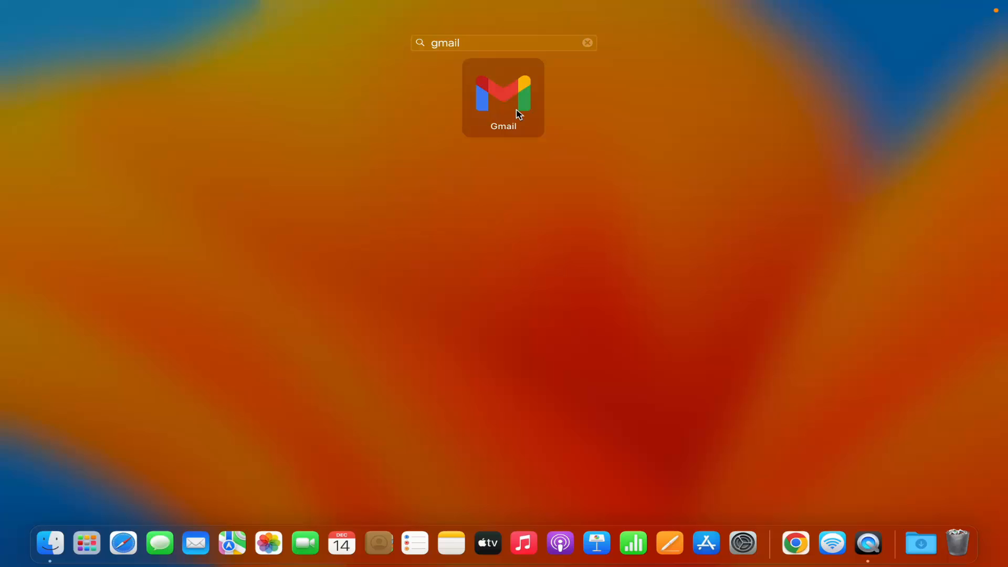
{"action": "mouse_move", "coordinate": [509, 120]}
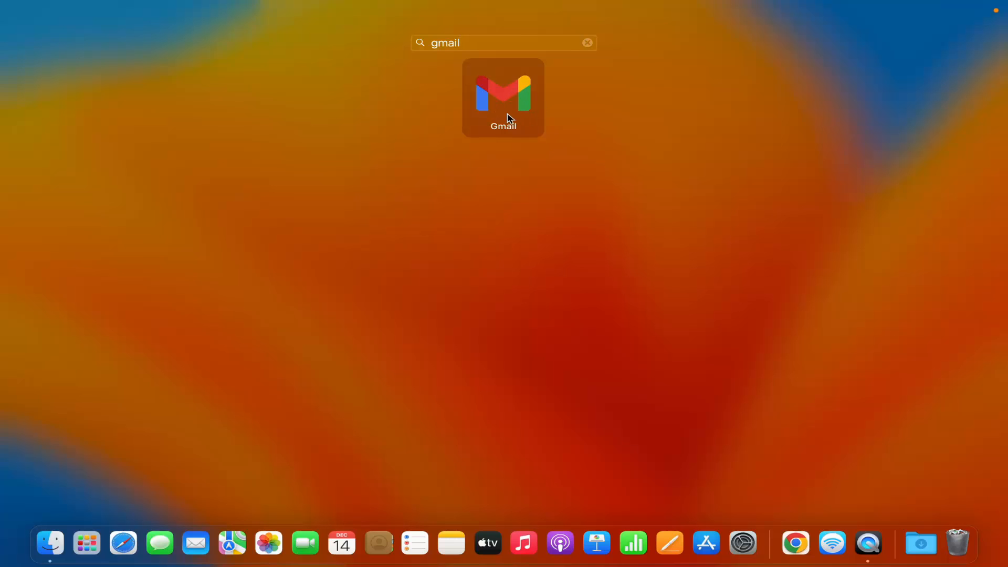
{"action": "mouse_move", "coordinate": [509, 102]}
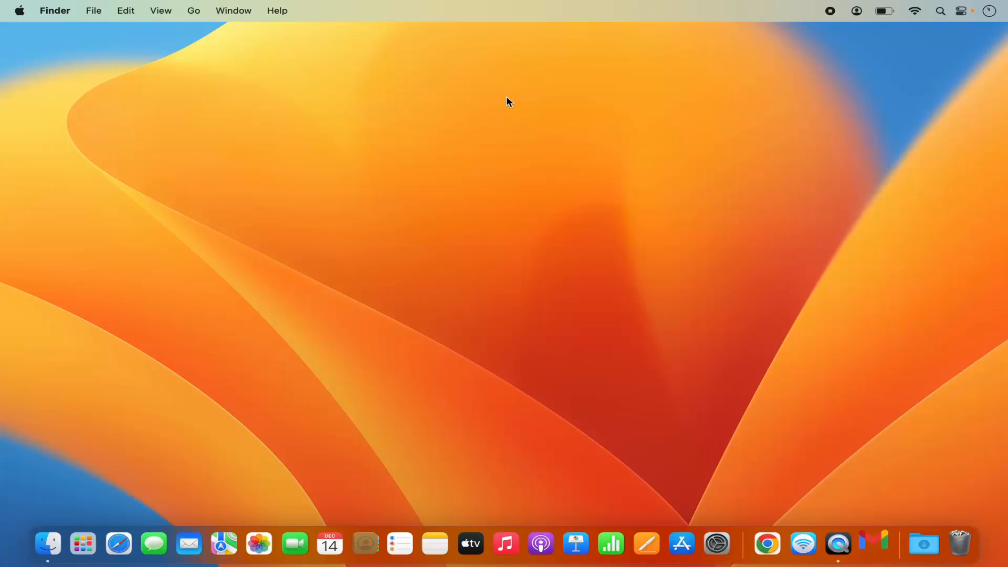
- Launch the standalone Gmail app, opening its own window on Snoozed
{"action": "left_click", "coordinate": [767, 544]}
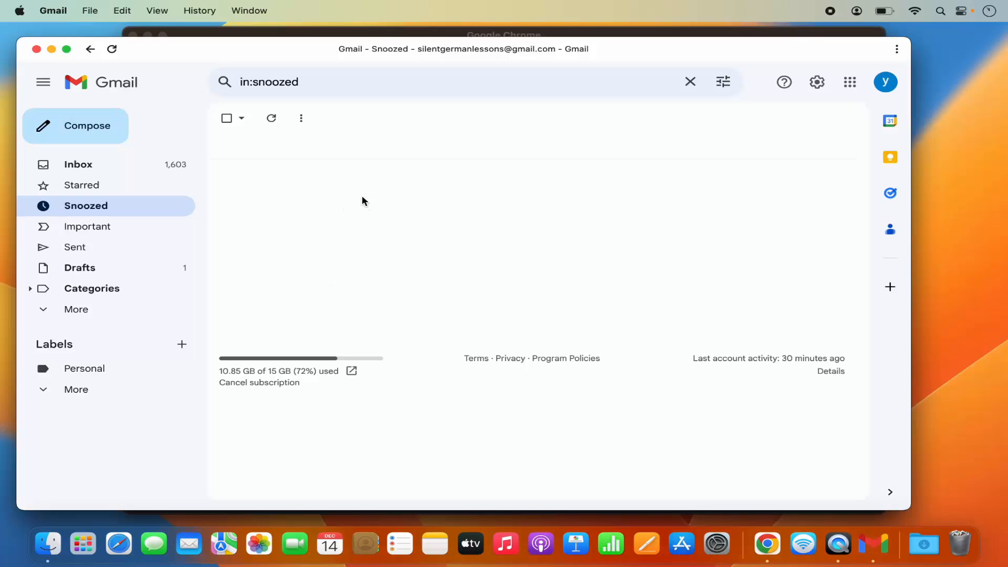
{"action": "mouse_move", "coordinate": [413, 198]}
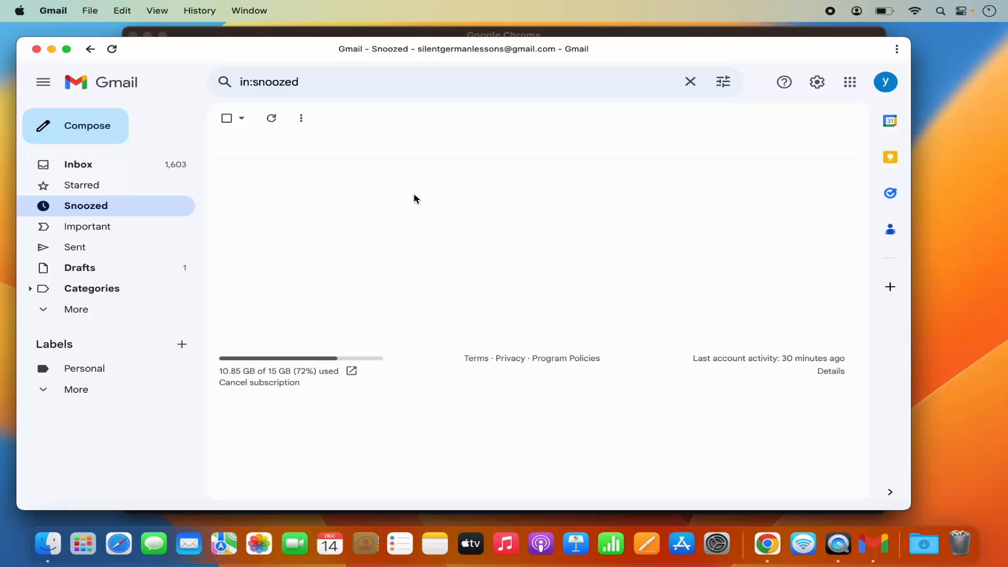
{"action": "mouse_move", "coordinate": [514, 248]}
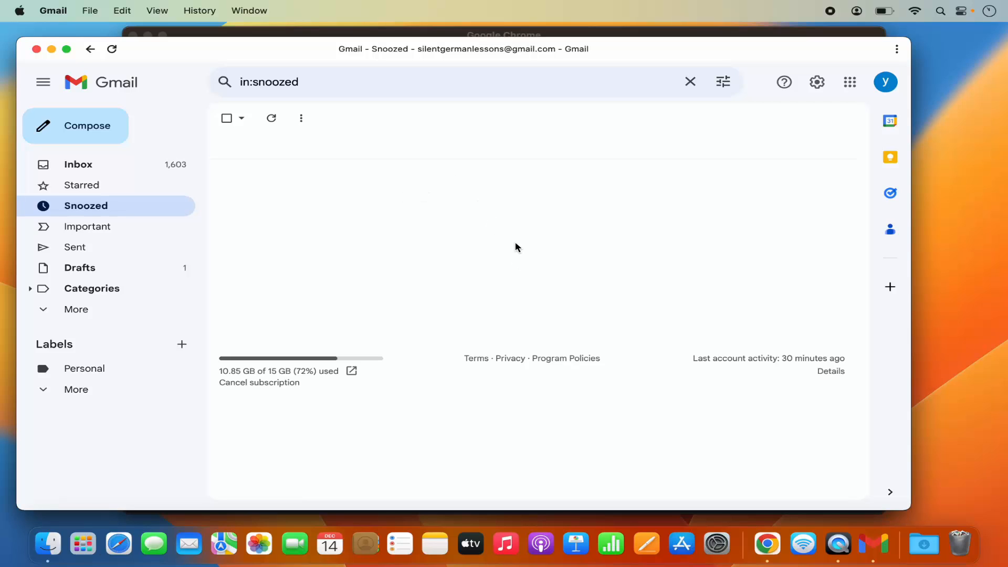
{"action": "mouse_move", "coordinate": [516, 255]}
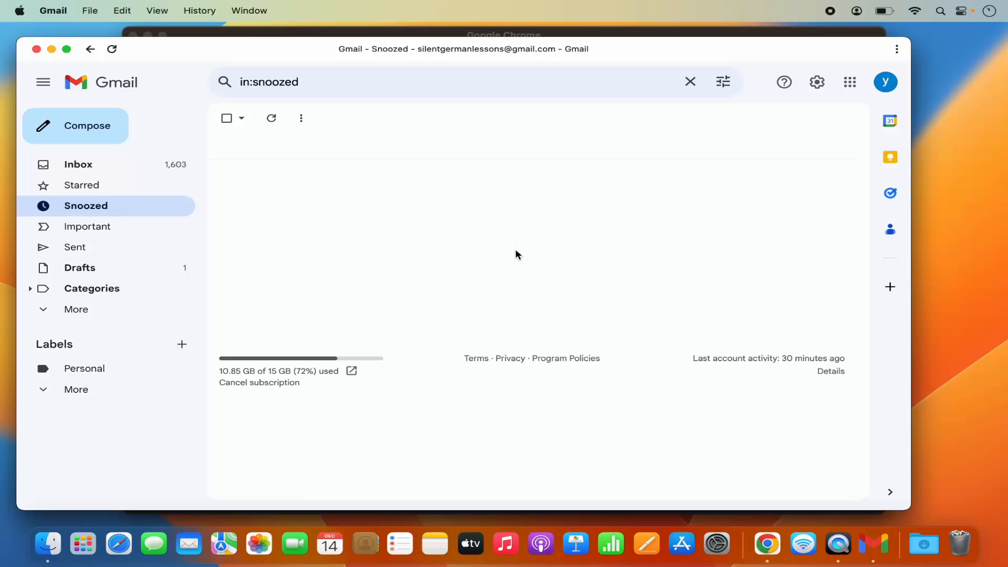
{"action": "mouse_move", "coordinate": [474, 267]}
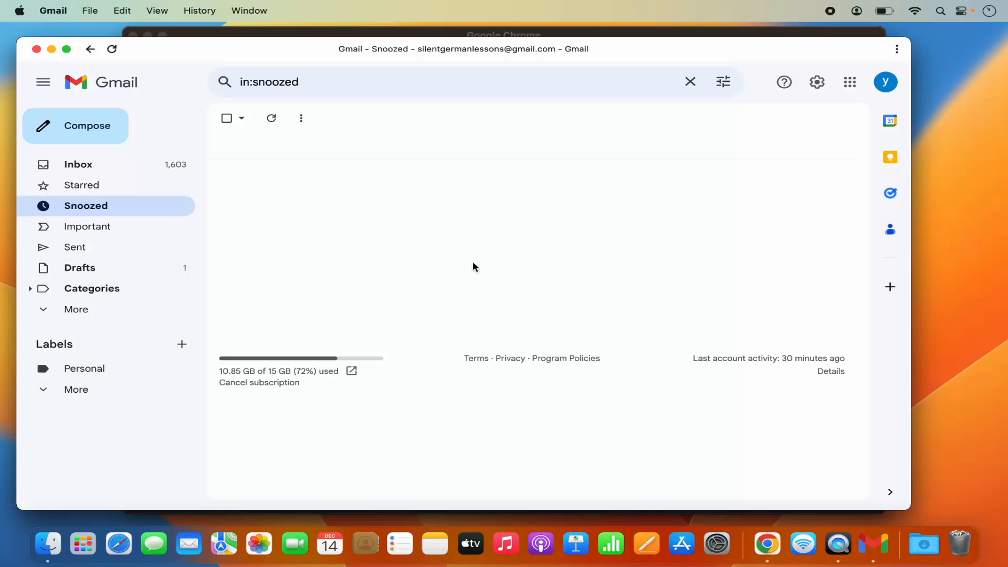
{"action": "mouse_move", "coordinate": [532, 334]}
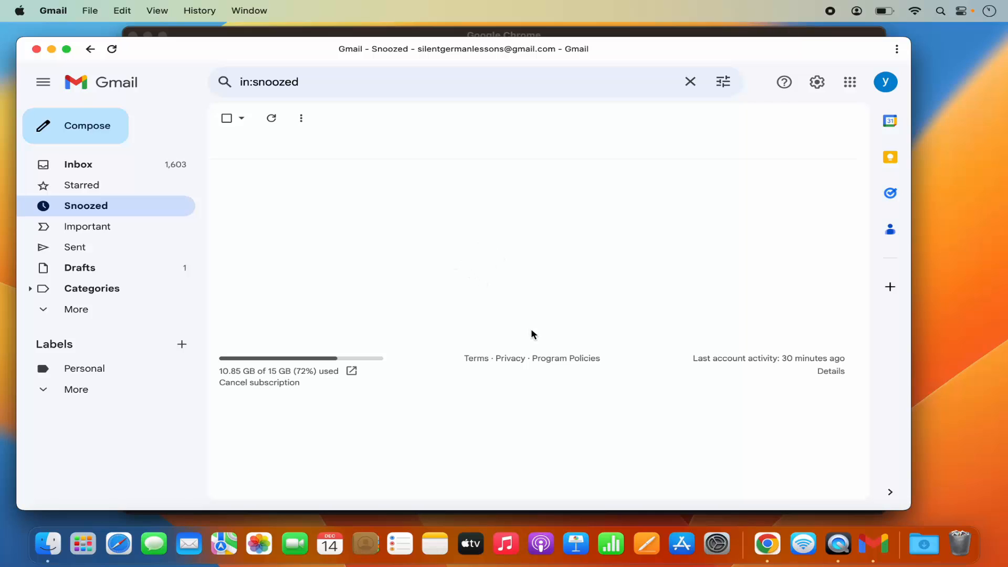
{"action": "mouse_move", "coordinate": [77, 69]}
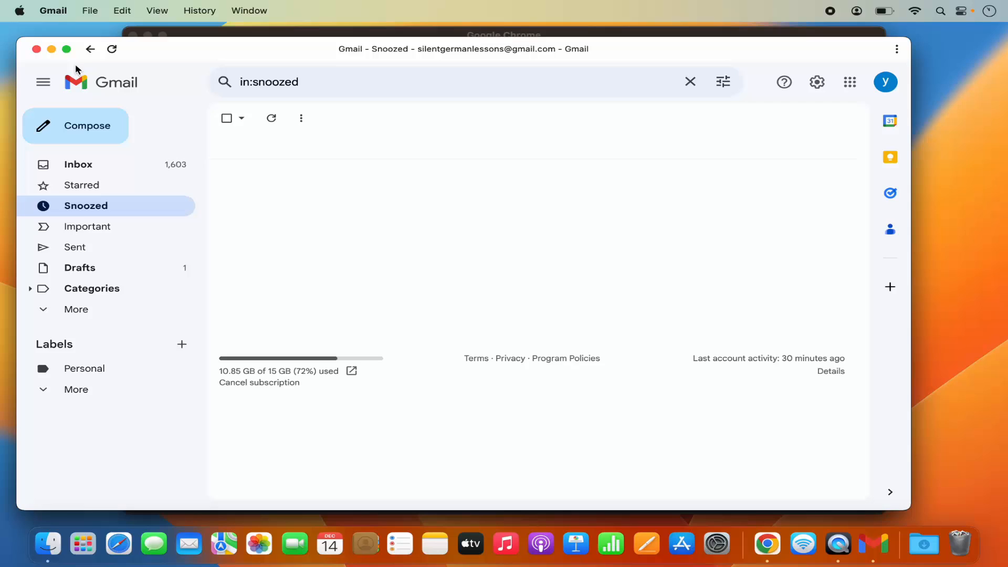
{"action": "mouse_move", "coordinate": [865, 533]}
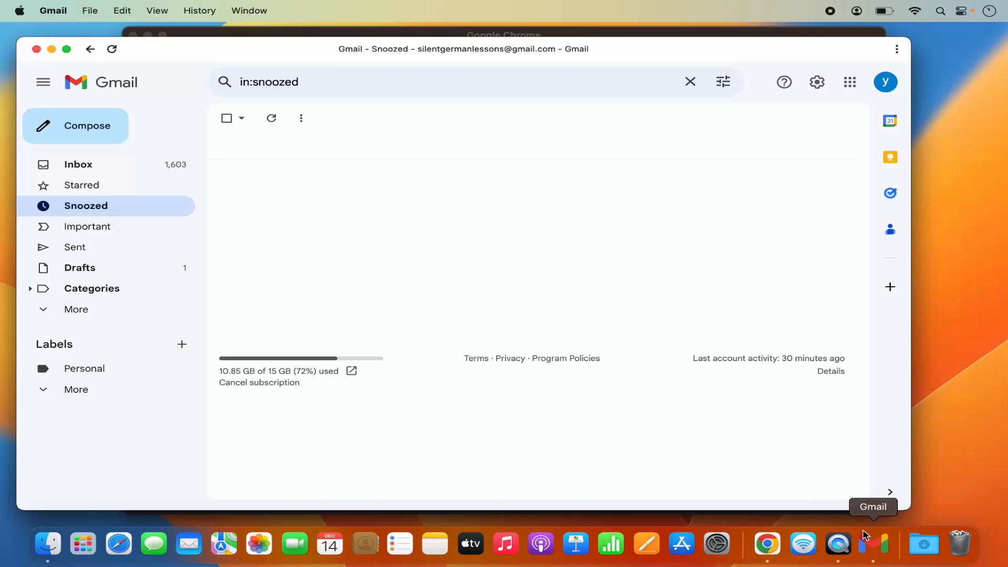
{"action": "mouse_move", "coordinate": [870, 544]}
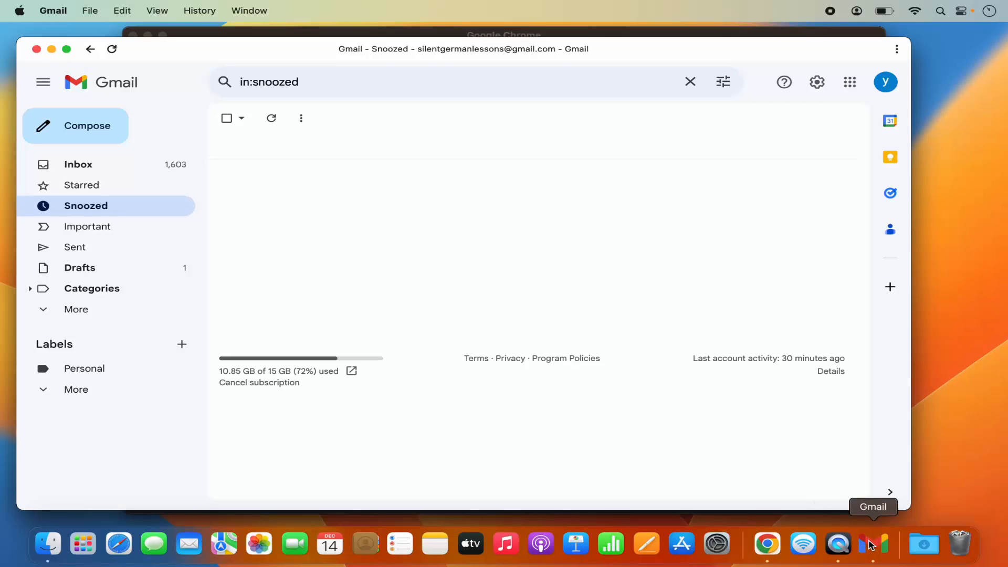
- Open the Gmail app's Dock icon menu to reach its options
{"action": "right_click", "coordinate": [873, 544]}
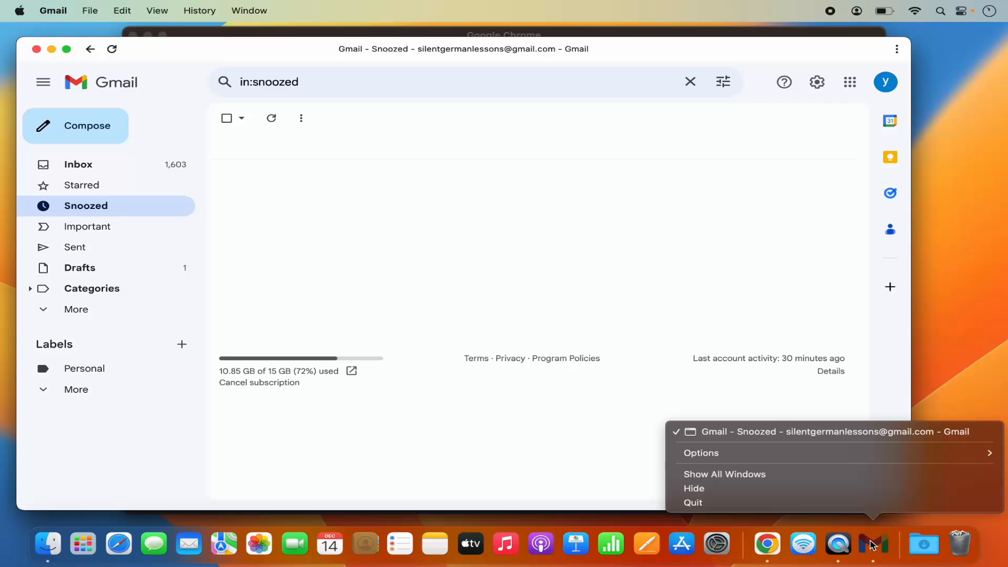
{"action": "mouse_move", "coordinate": [857, 513]}
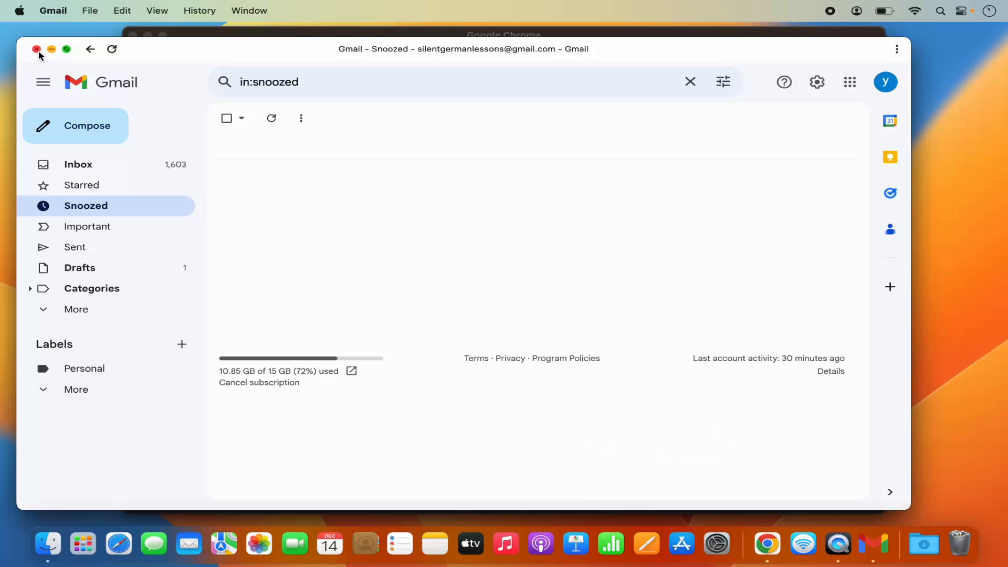
- Close the Gmail app window, then reopen it from its Dock icon
{"action": "left_click", "coordinate": [37, 49]}
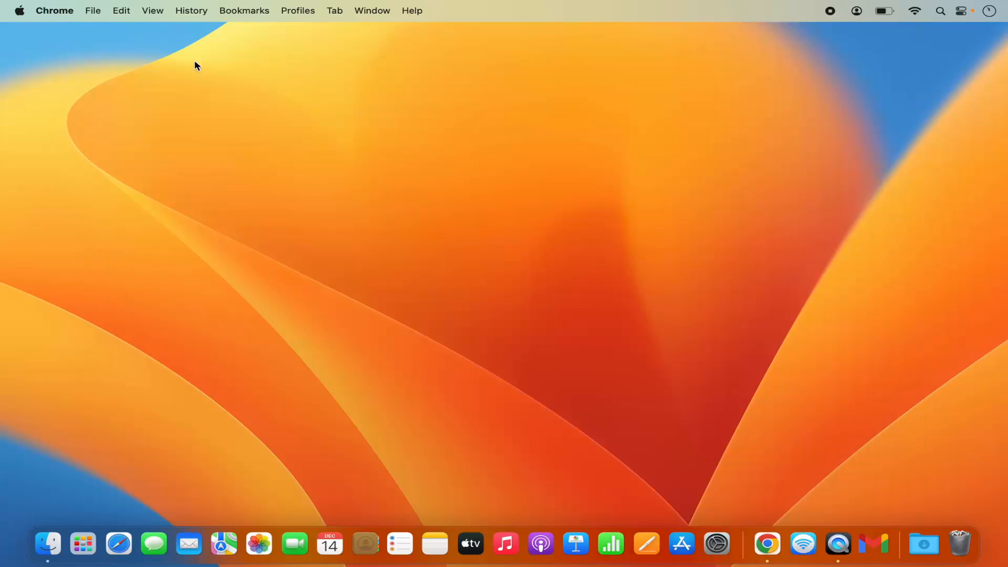
{"action": "mouse_move", "coordinate": [873, 547]}
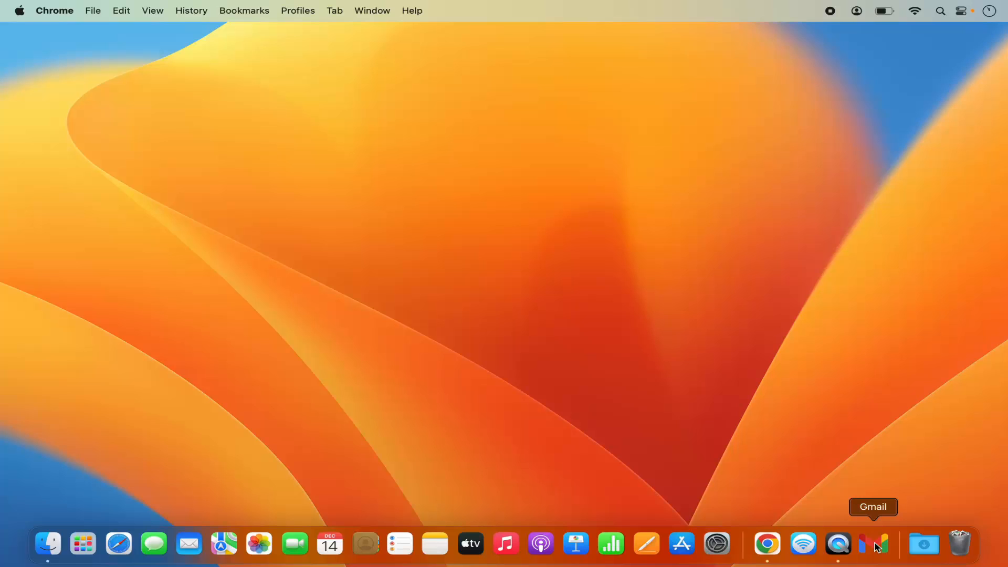
{"action": "left_click", "coordinate": [873, 543]}
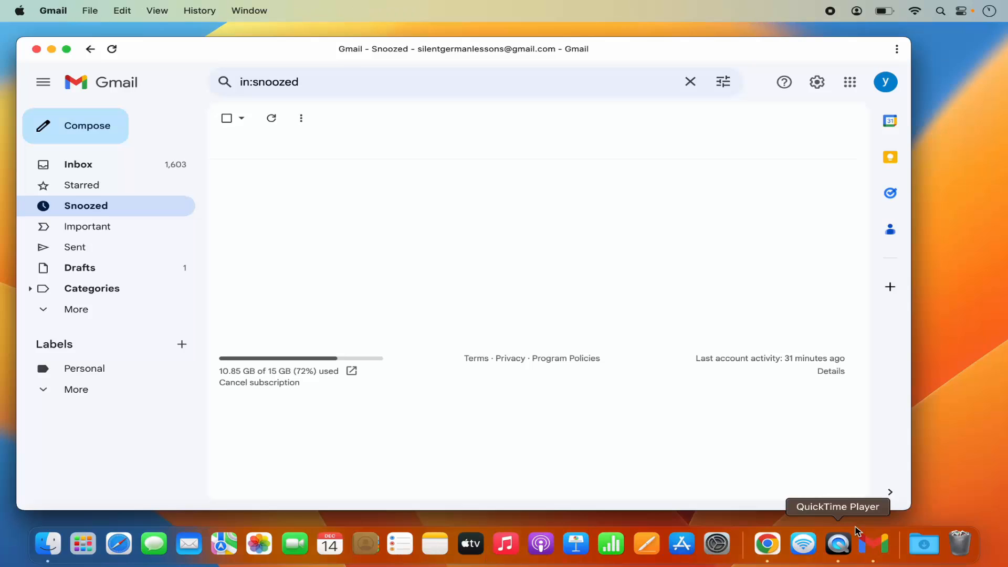
{"action": "mouse_move", "coordinate": [880, 547]}
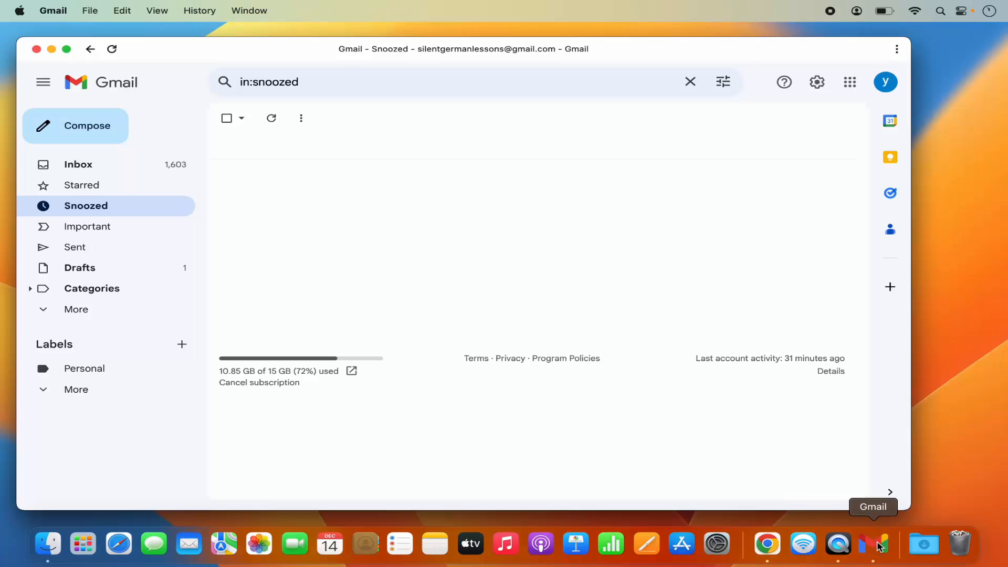
{"action": "mouse_move", "coordinate": [439, 233]}
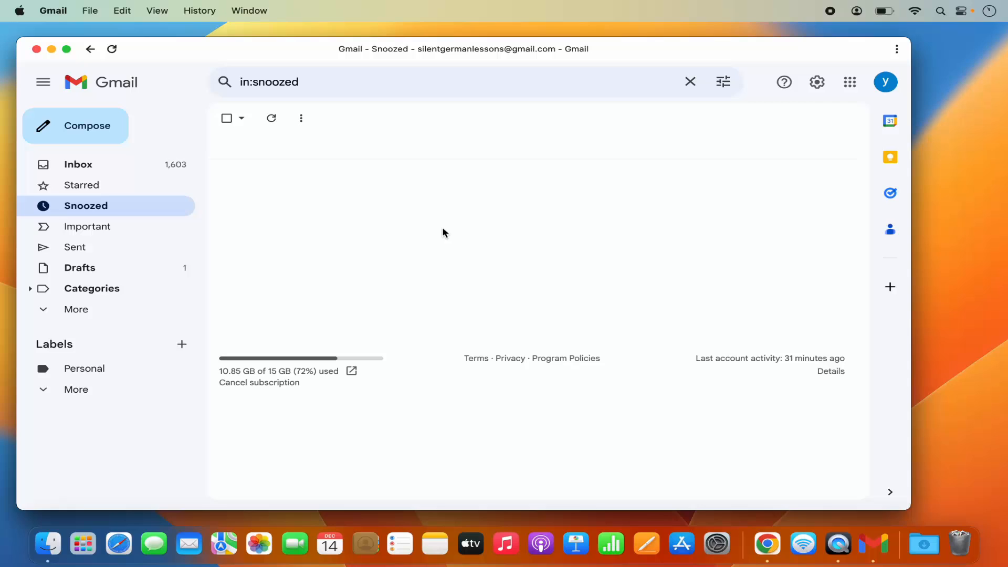
{"action": "mouse_move", "coordinate": [582, 186]}
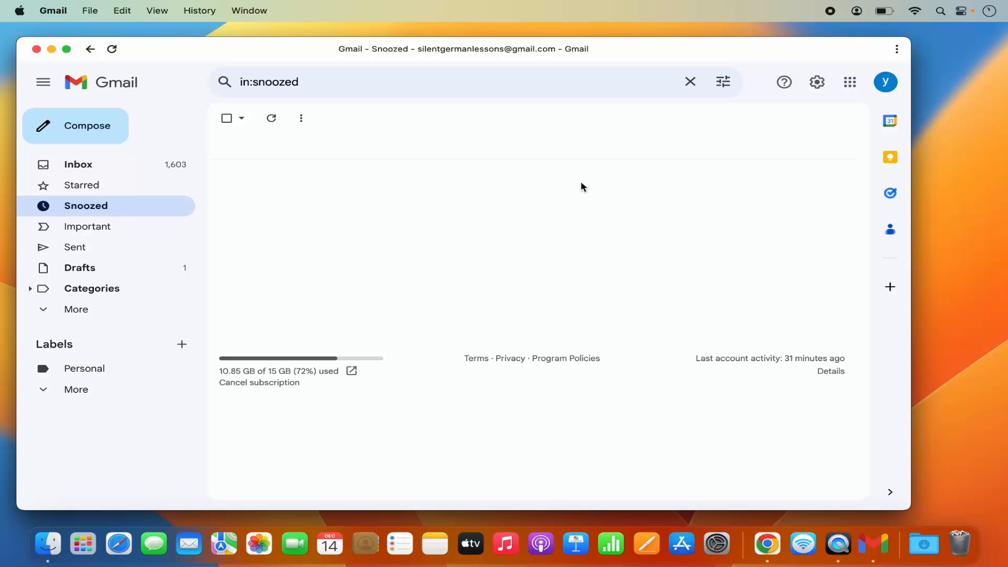
{"action": "mouse_move", "coordinate": [938, 29]}
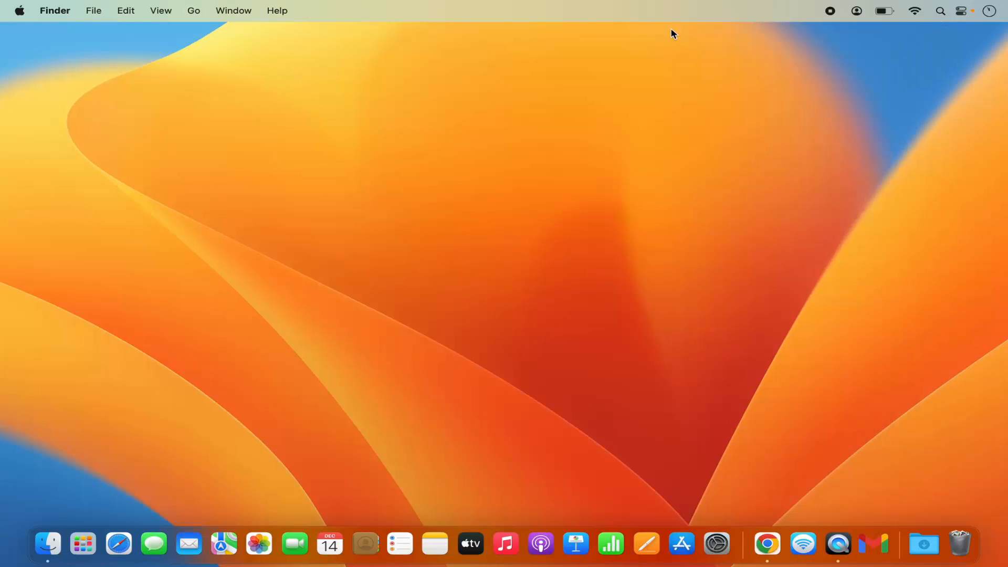
{"action": "mouse_move", "coordinate": [940, 11]}
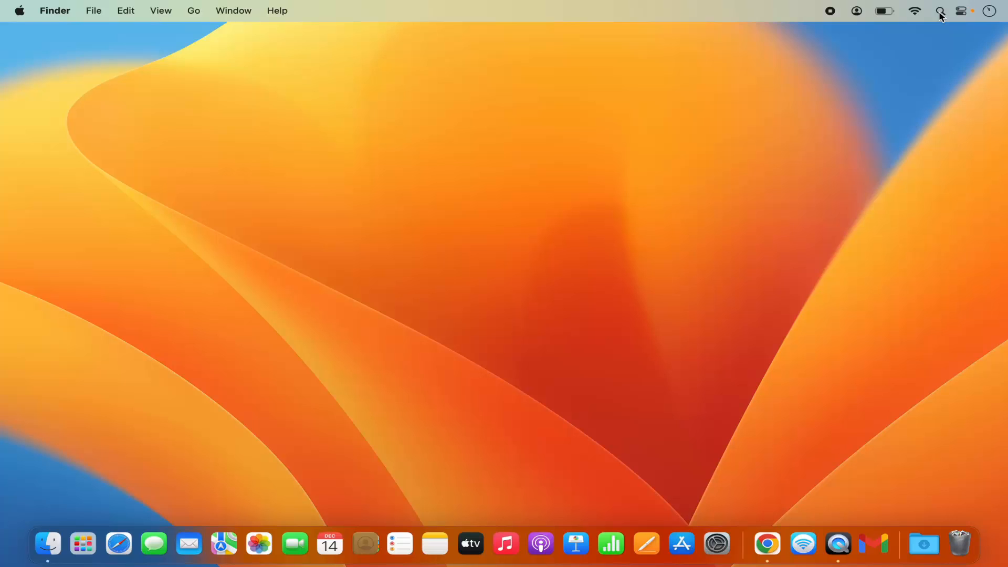
- Search Spotlight for 'chrome apps' to find the Chrome Apps folder
{"action": "left_click", "coordinate": [940, 11]}
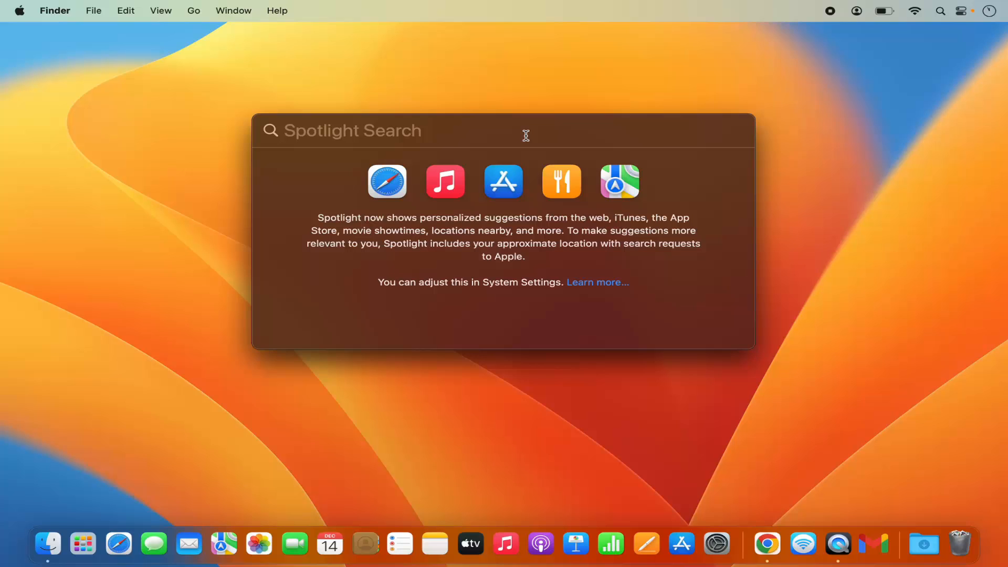
{"action": "type", "text": "chrome"}
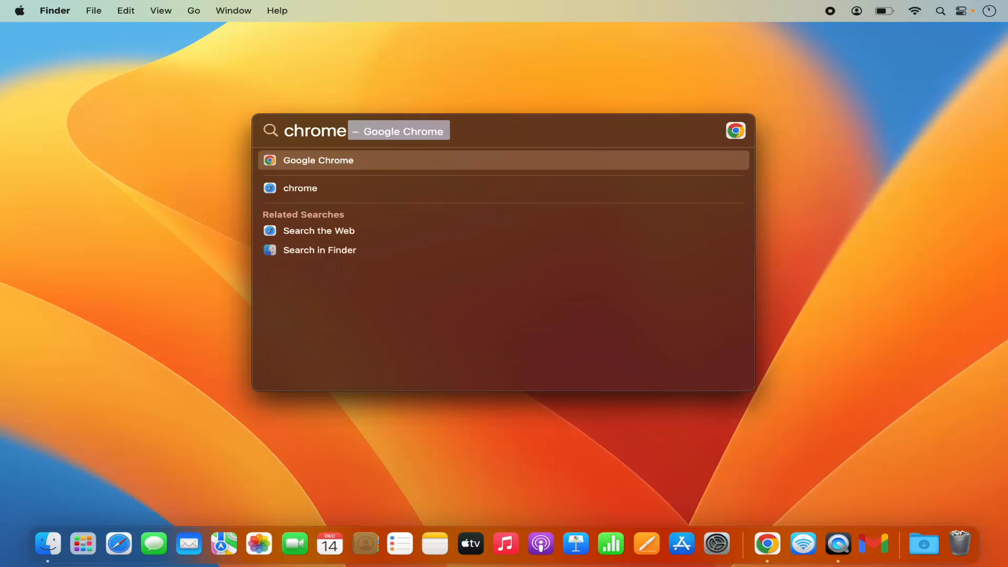
{"action": "type", "text": "apps"}
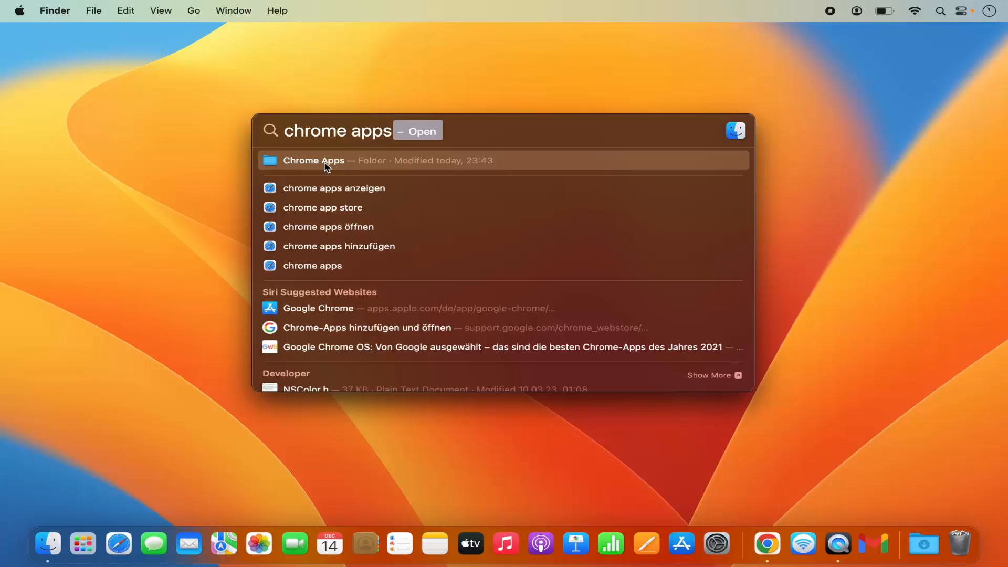
- Open Chrome Apps in Finder and move the Gmail app to the Bin
{"action": "left_click", "coordinate": [314, 160]}
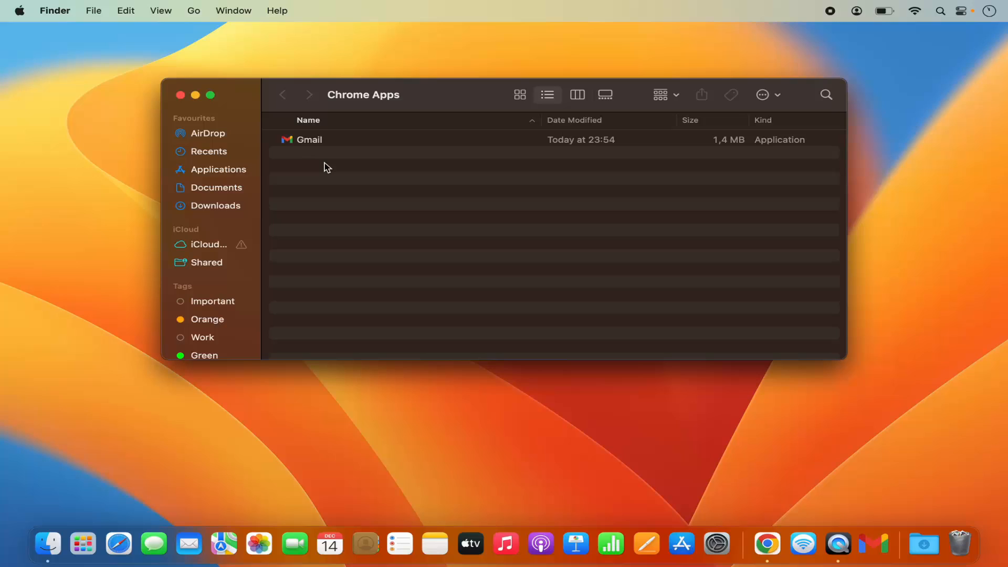
{"action": "mouse_move", "coordinate": [313, 152]}
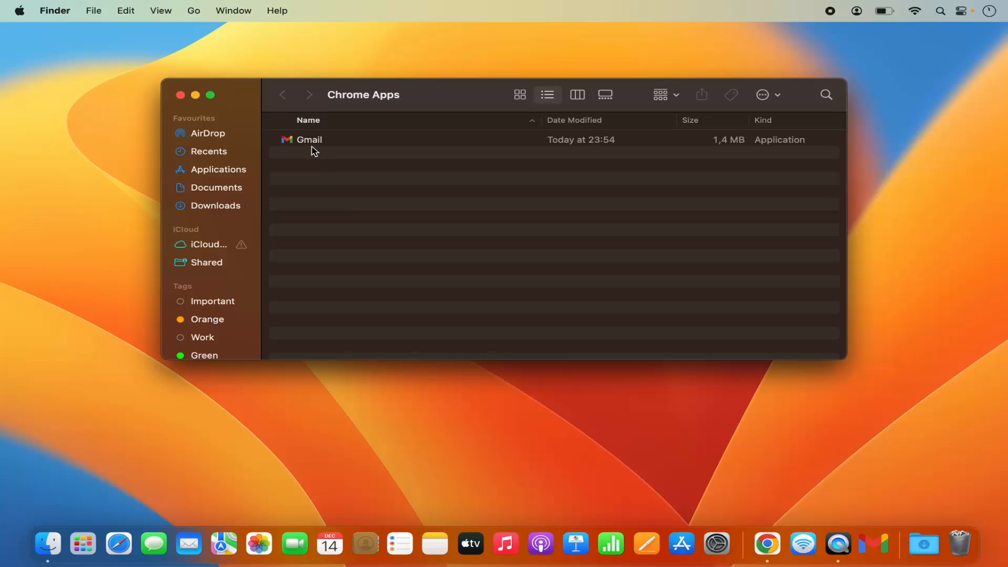
{"action": "left_click", "coordinate": [309, 139]}
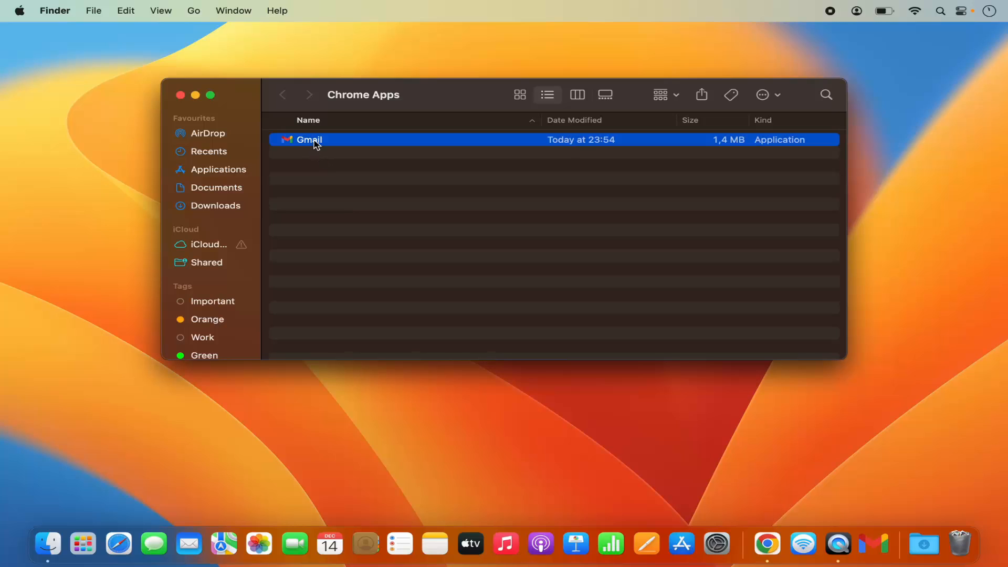
{"action": "right_click", "coordinate": [308, 140]}
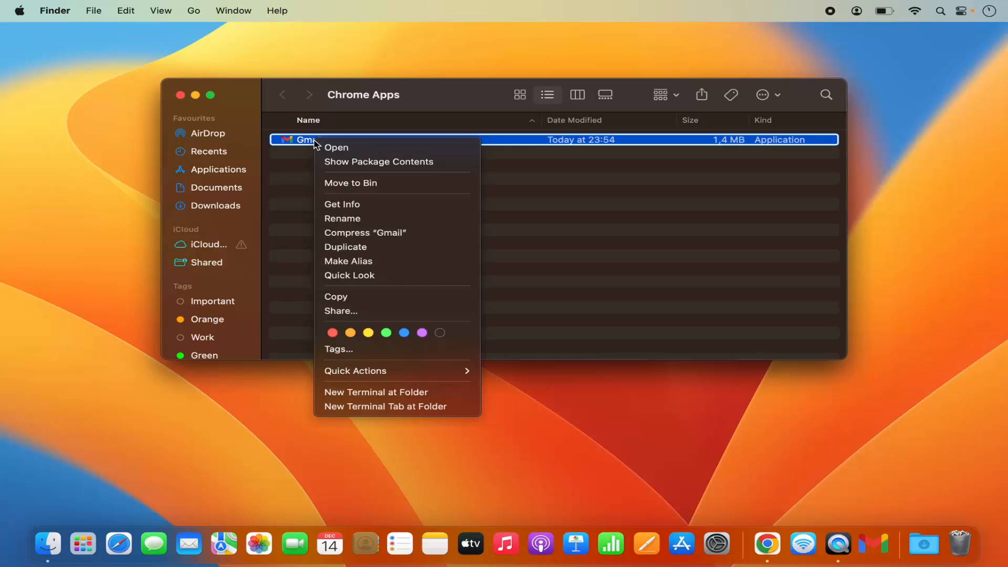
{"action": "mouse_move", "coordinate": [359, 187]}
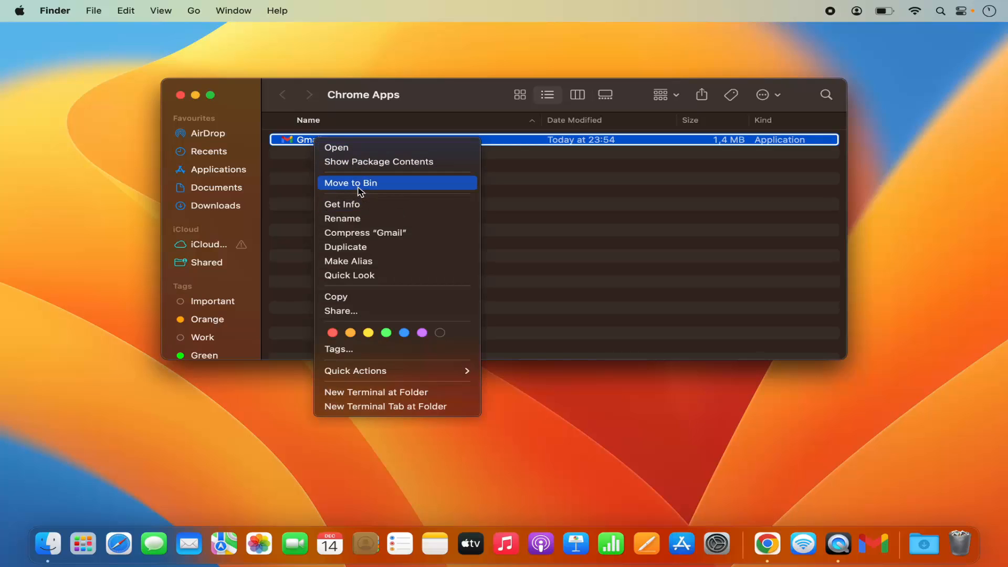
{"action": "left_click", "coordinate": [350, 182]}
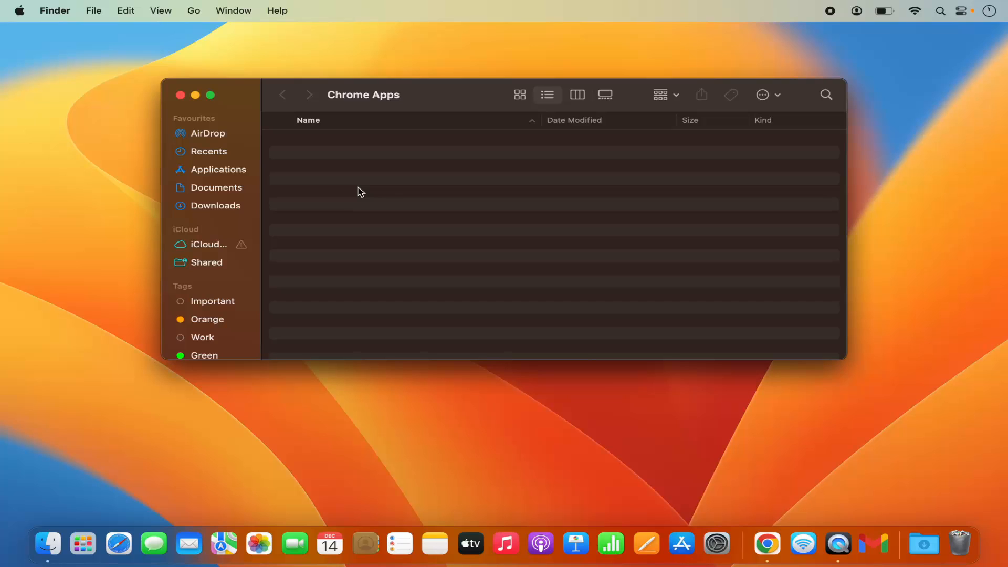
{"action": "mouse_move", "coordinate": [873, 546]}
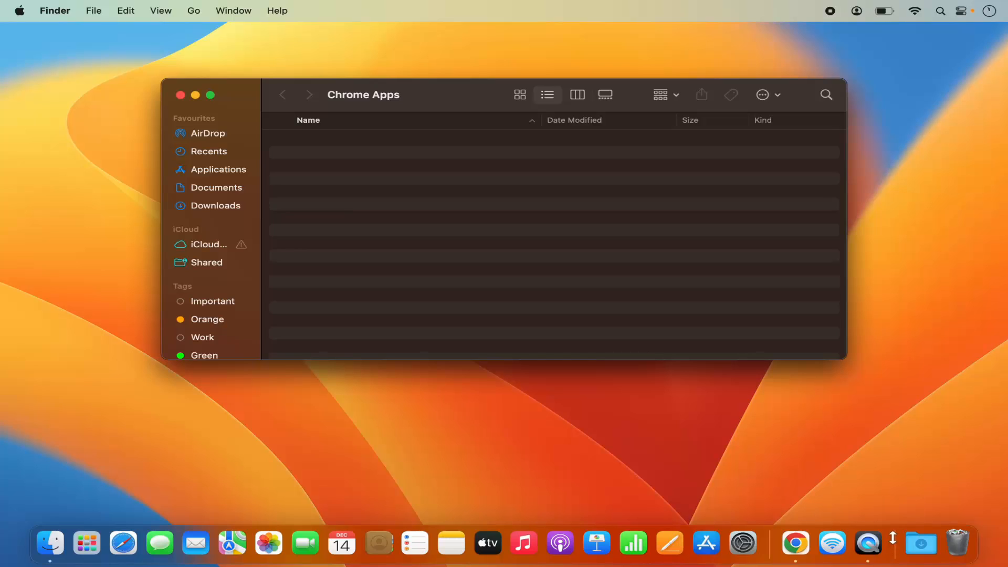
{"action": "mouse_move", "coordinate": [180, 95]}
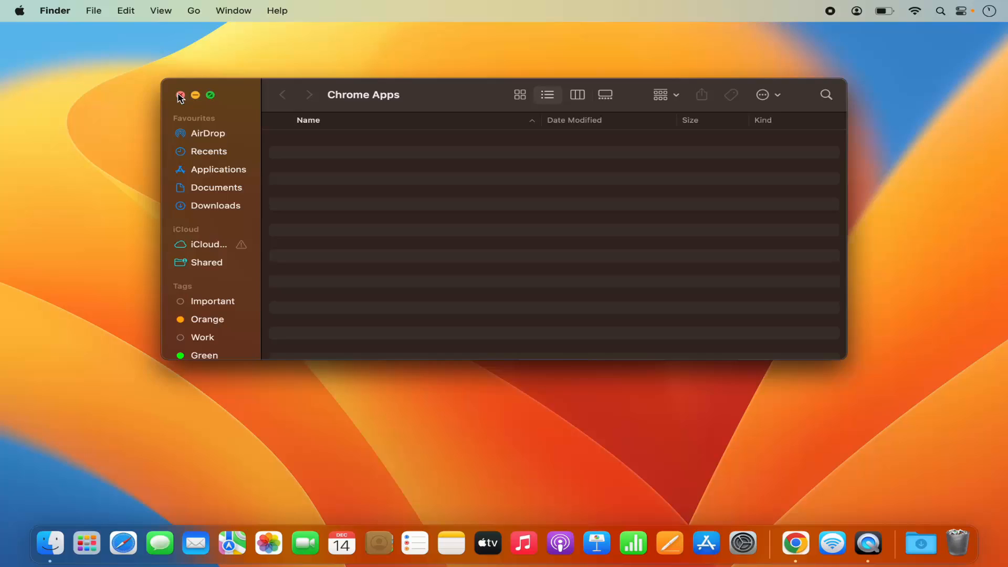
- Search Launchpad for "gmail" to confirm no app remains, then return to the desktop
{"action": "left_click", "coordinate": [86, 543]}
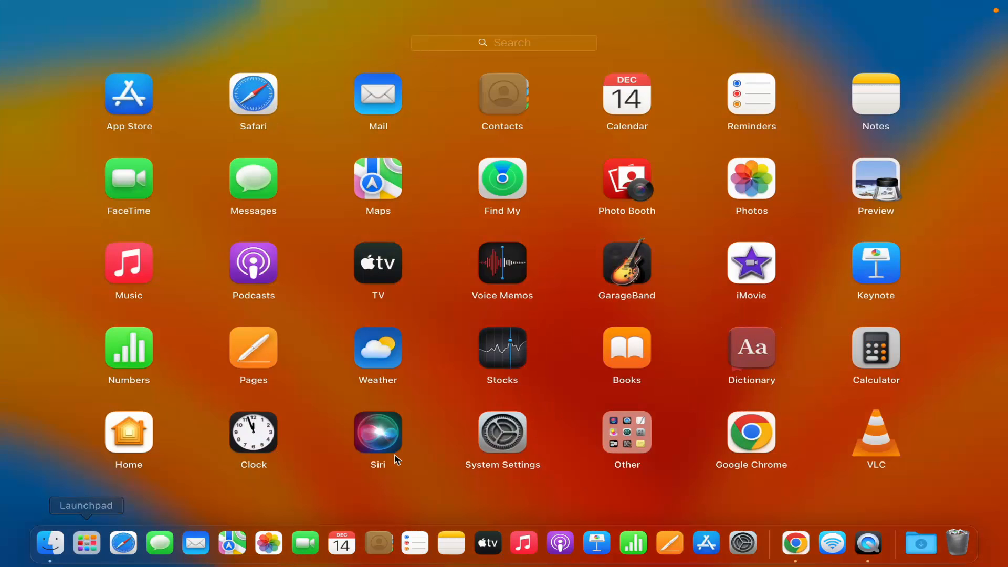
{"action": "mouse_move", "coordinate": [460, 53]}
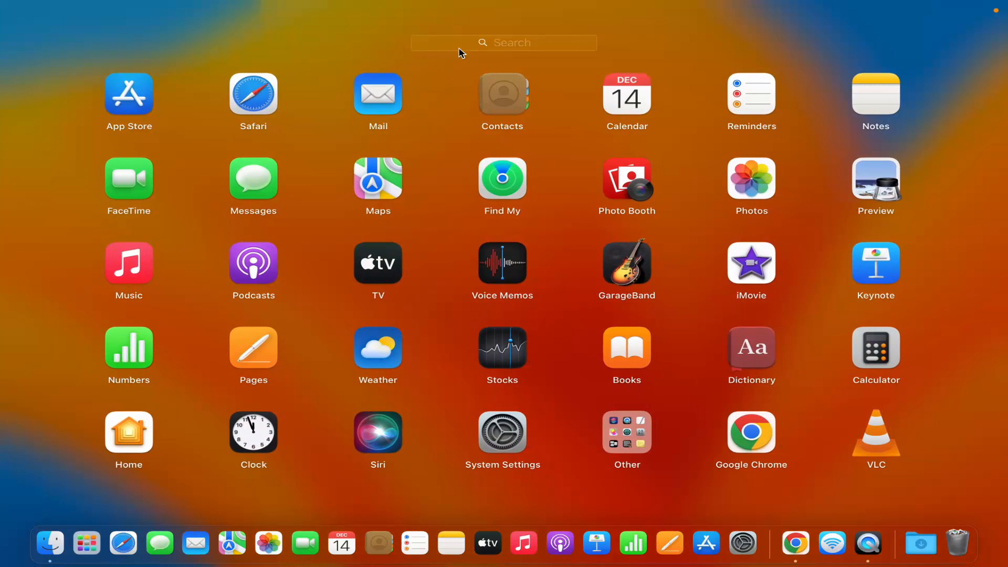
{"action": "type", "text": "gm"}
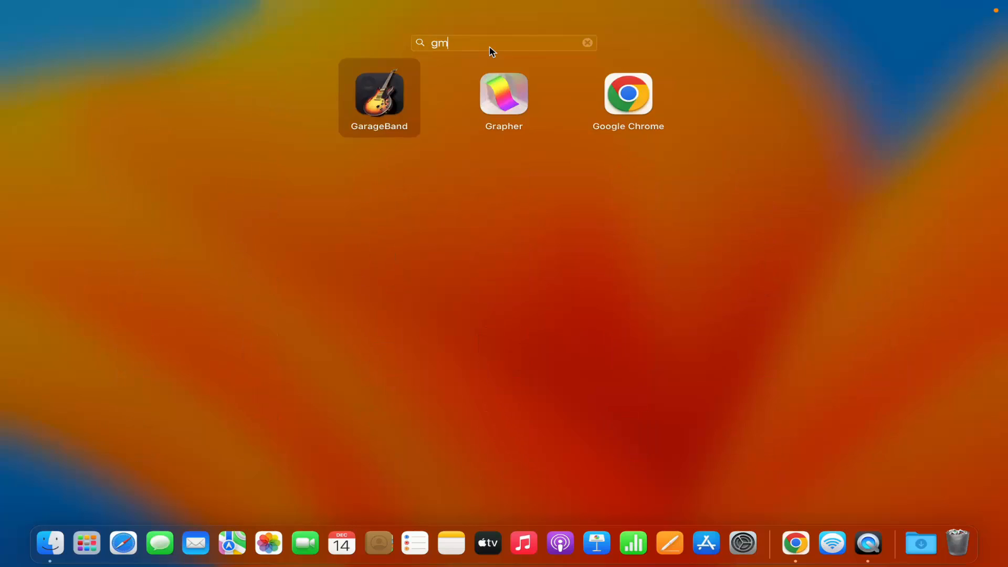
{"action": "type", "text": "ail"}
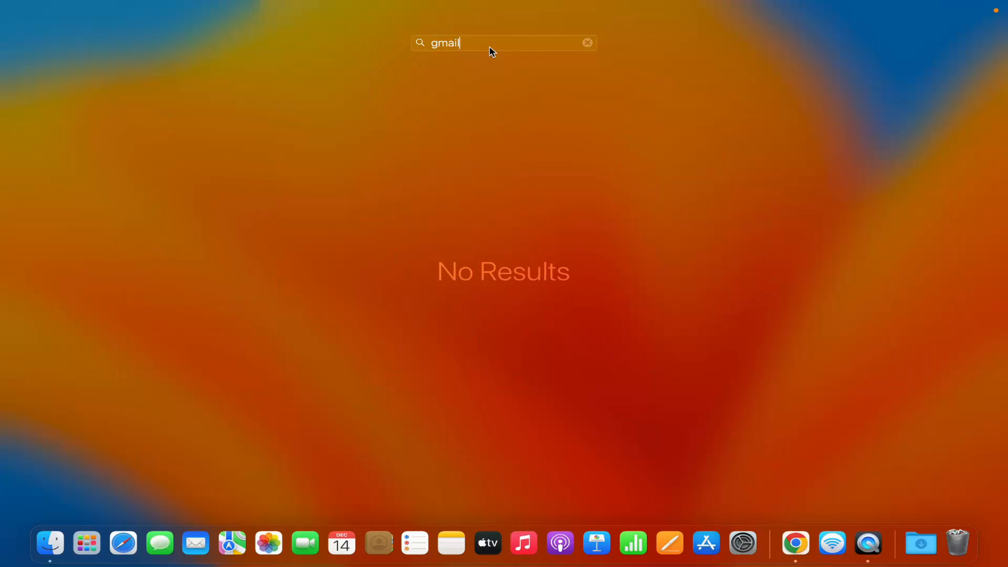
{"action": "left_click", "coordinate": [586, 42]}
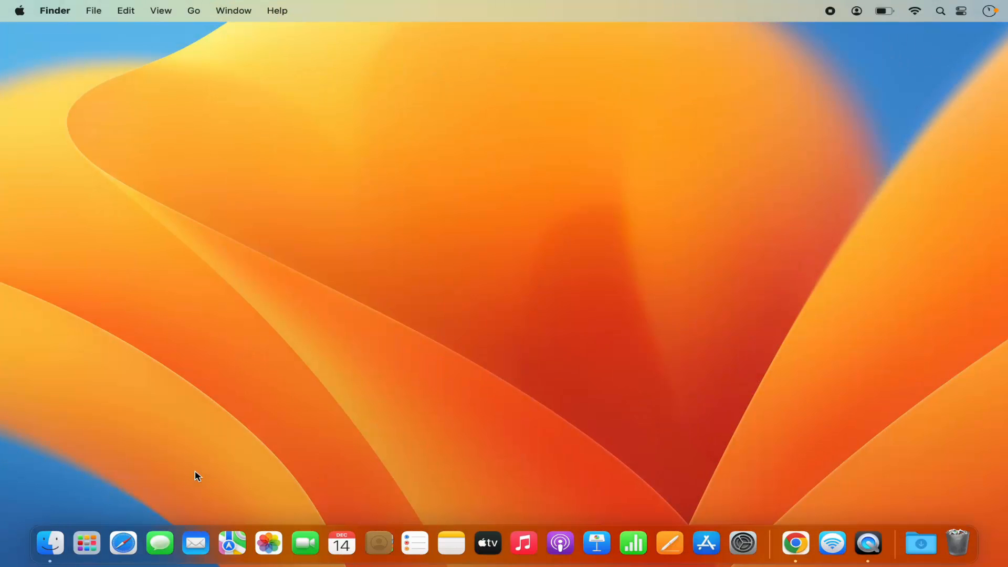
{"action": "mouse_move", "coordinate": [475, 432]}
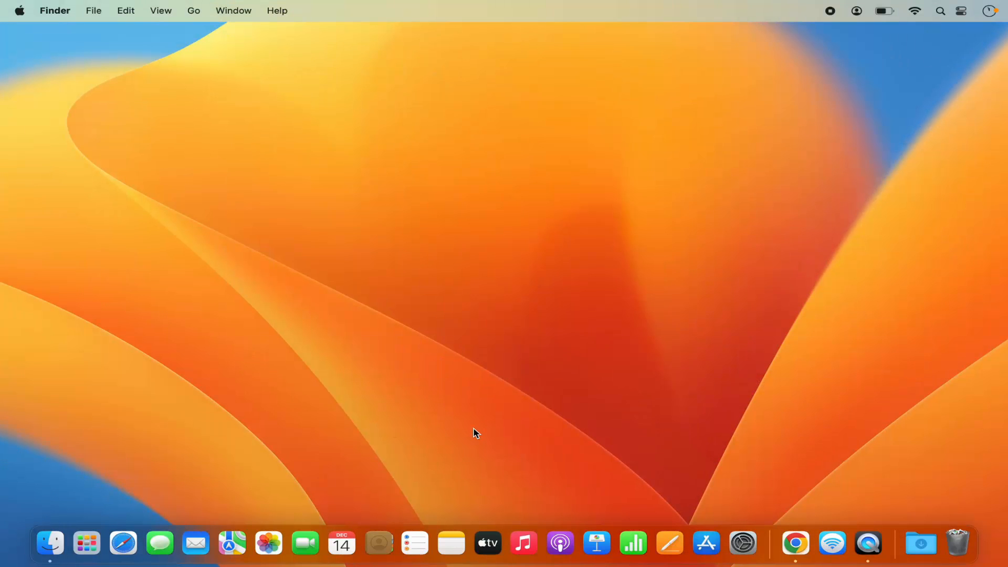